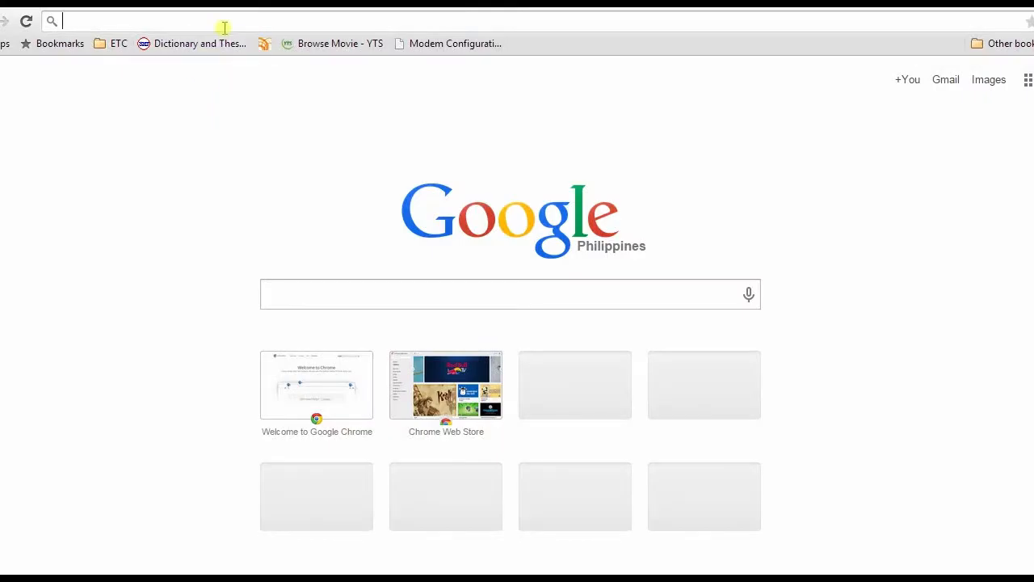
text(www.apowersoft.com/jing-alternatives.html)
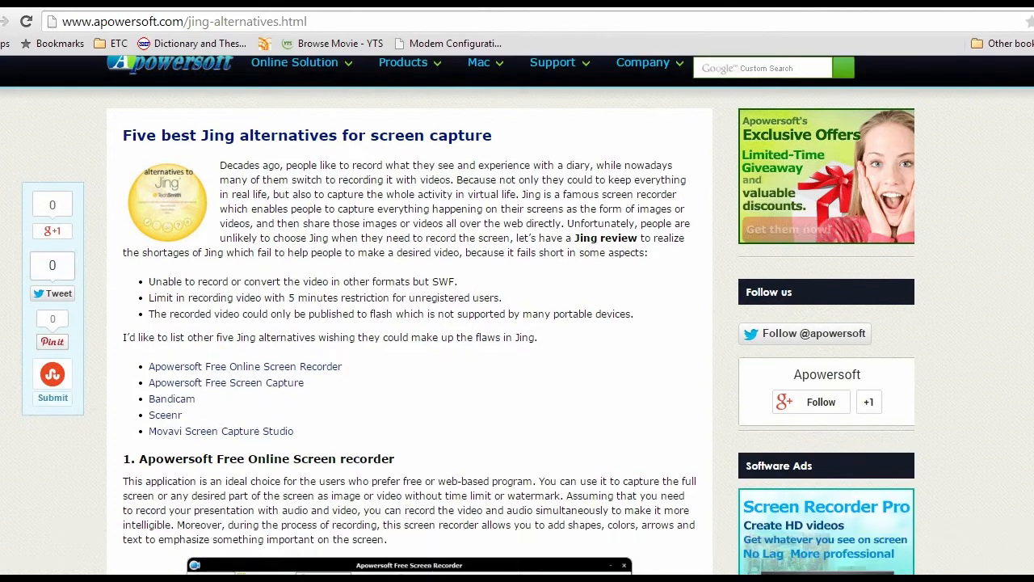
scroll(down, 3)
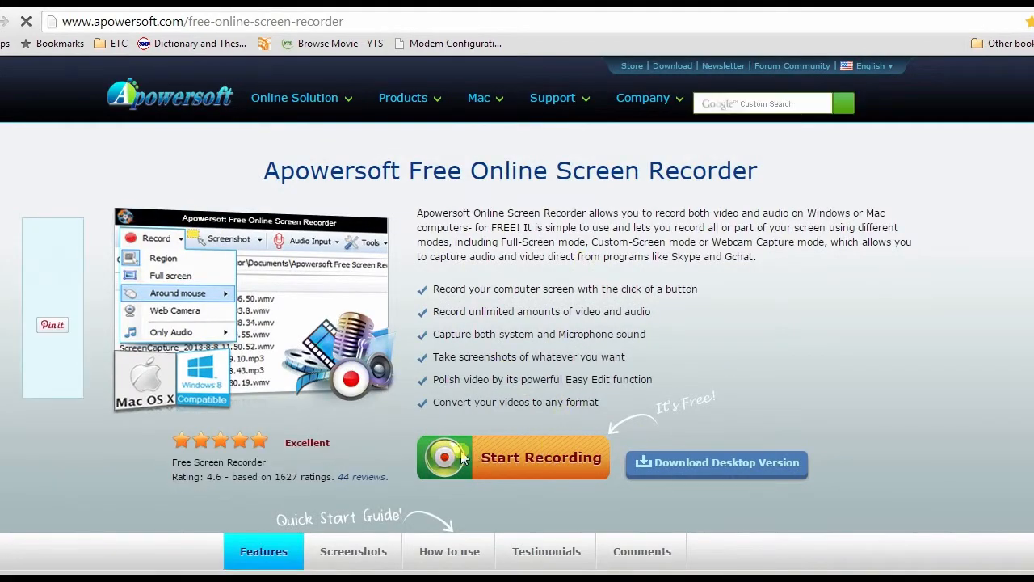
- Start the web recorder from the page and allow its Java plug-in to run
click(514, 456)
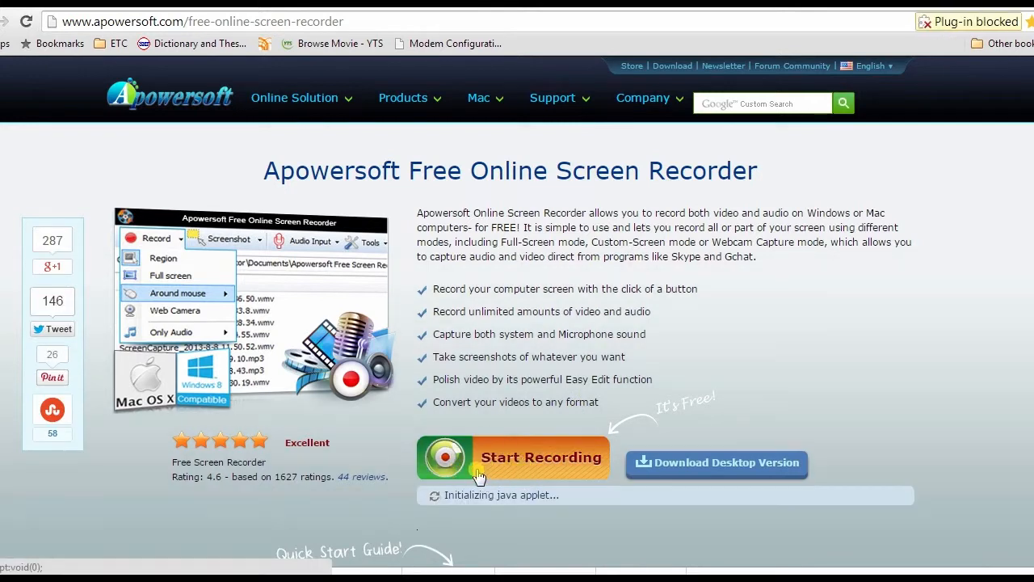
click(514, 456)
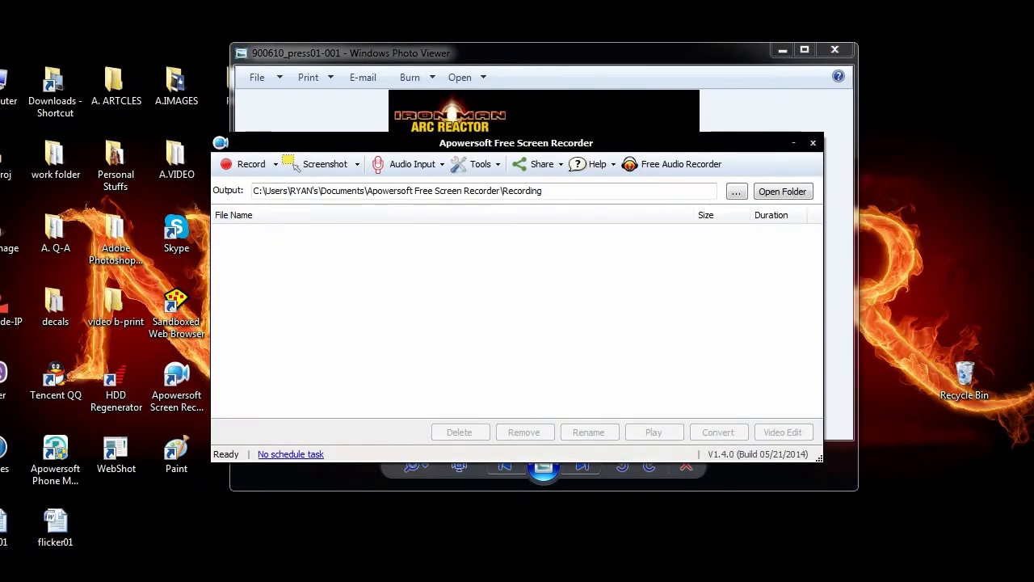
- Record a custom region framed around the Windows Photo Viewer image, dismissing the hotkey notice
click(252, 165)
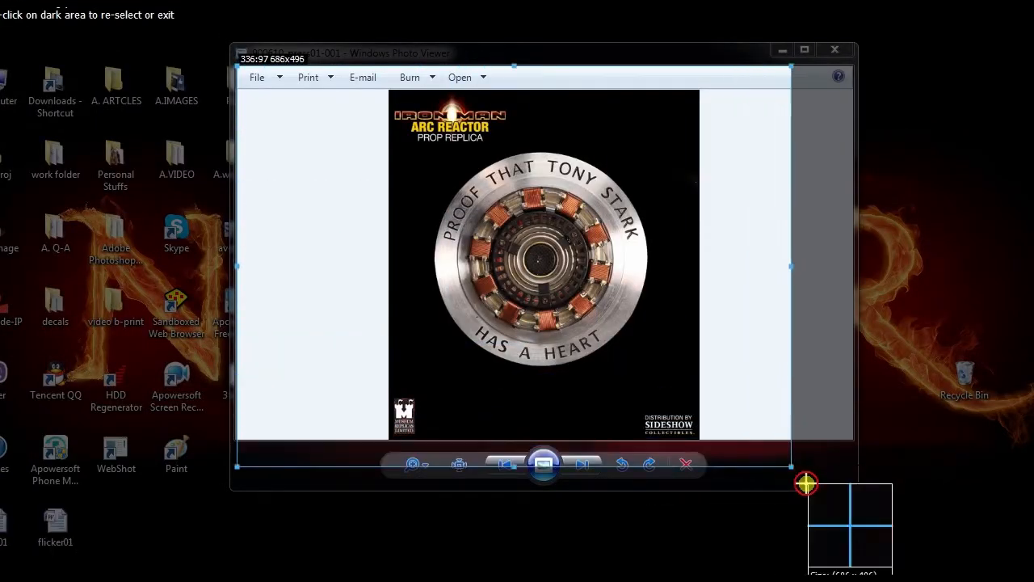
drag(805, 483, 853, 443)
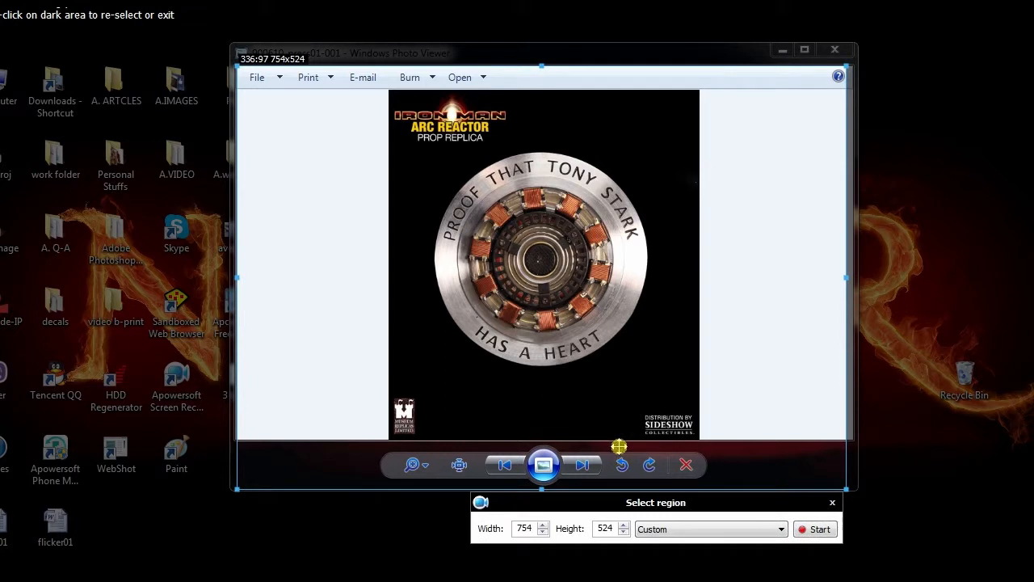
click(815, 529)
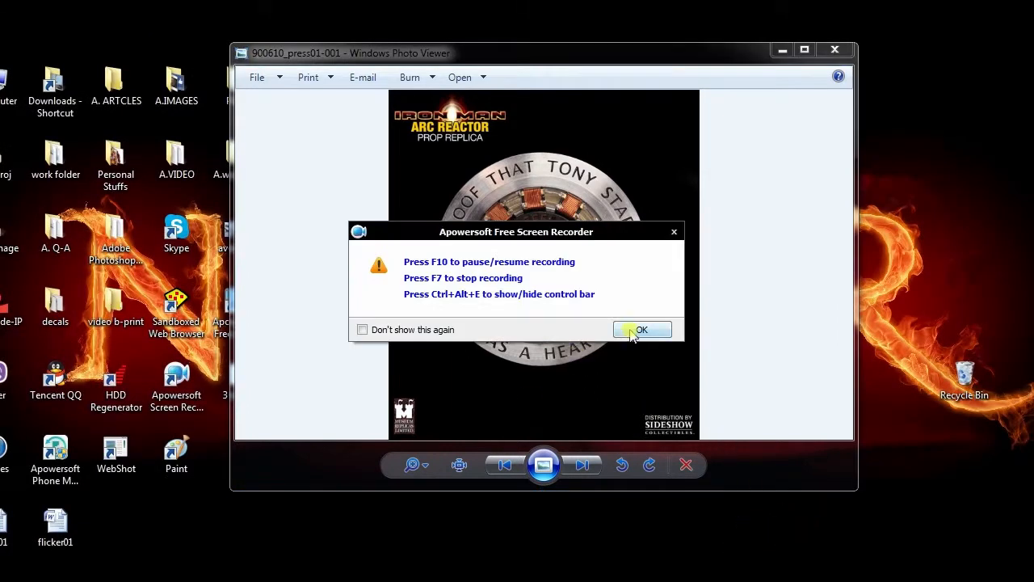
click(641, 330)
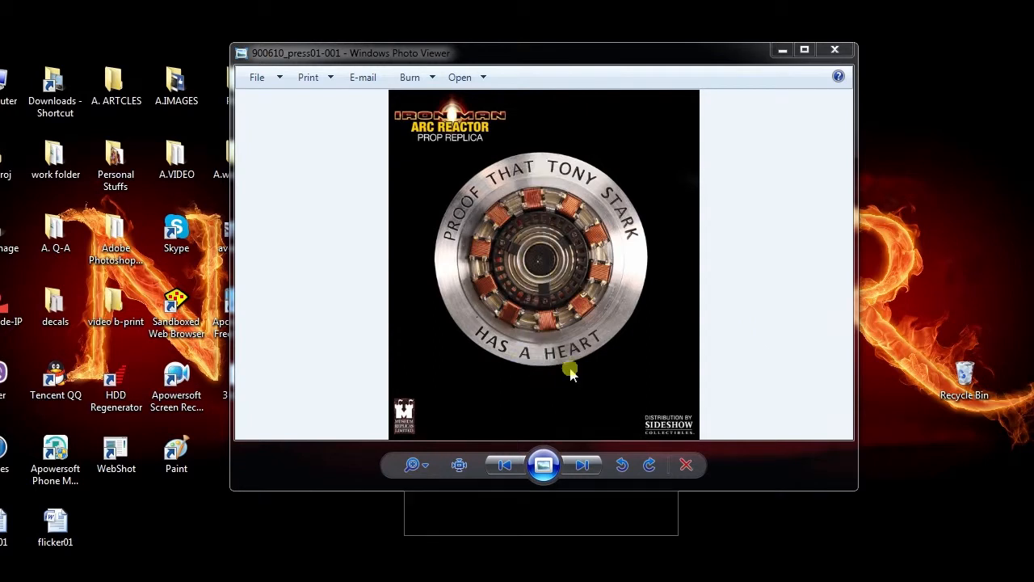
- Step through eight arc reactor images in Photo Viewer while recording, then stop the 15-second capture
click(582, 466)
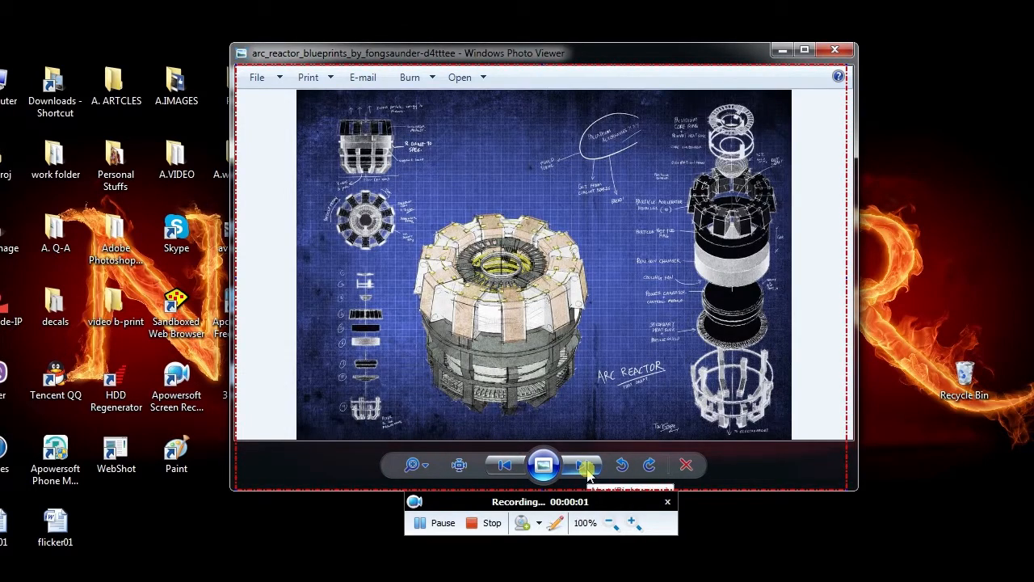
click(585, 464)
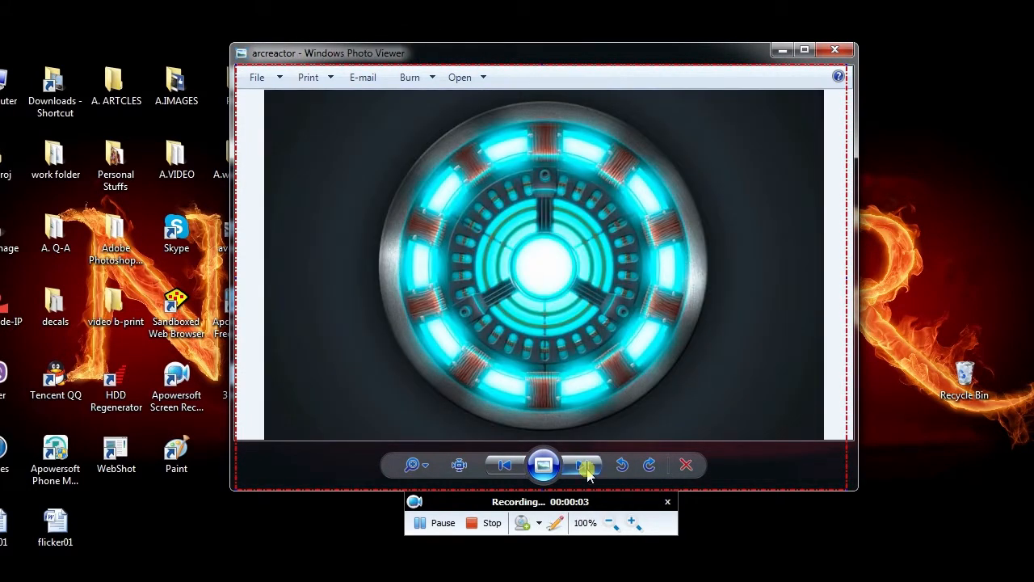
click(585, 466)
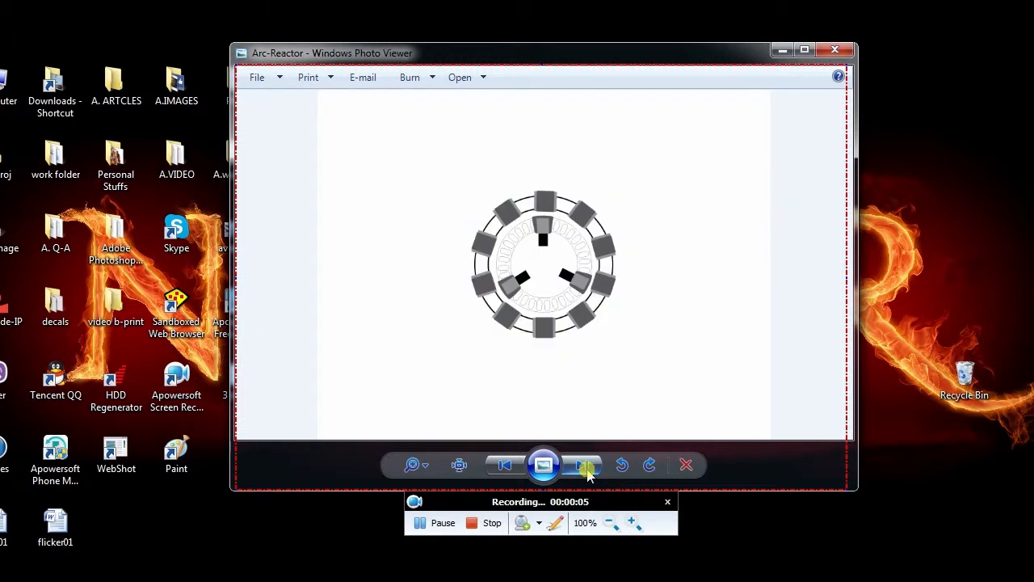
click(585, 465)
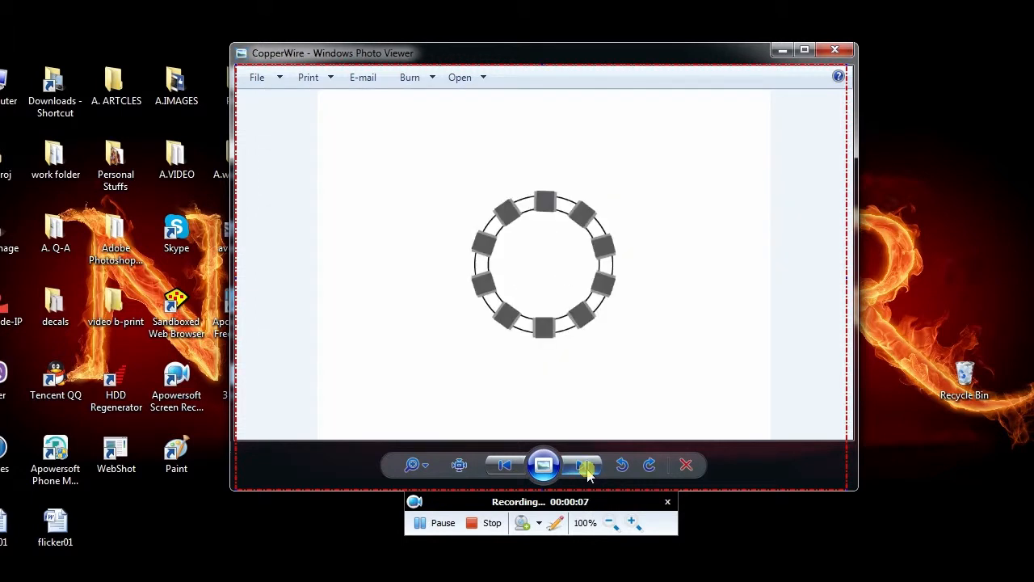
click(582, 466)
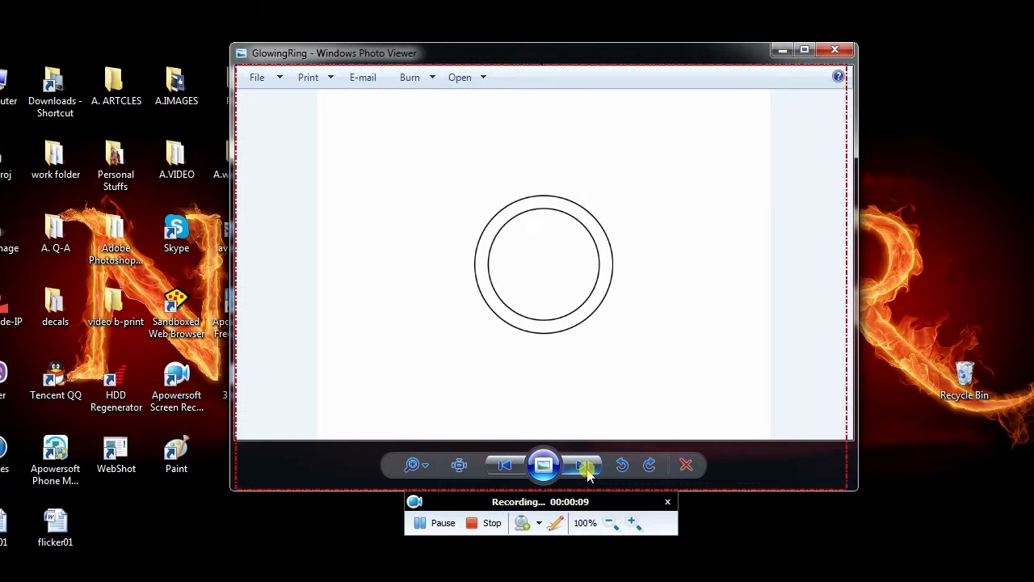
click(583, 466)
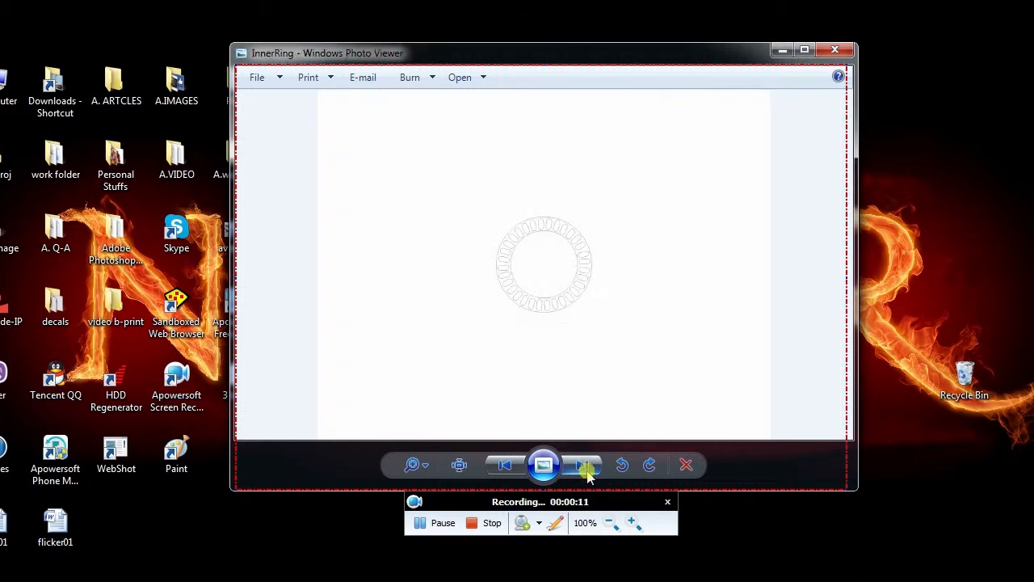
click(586, 465)
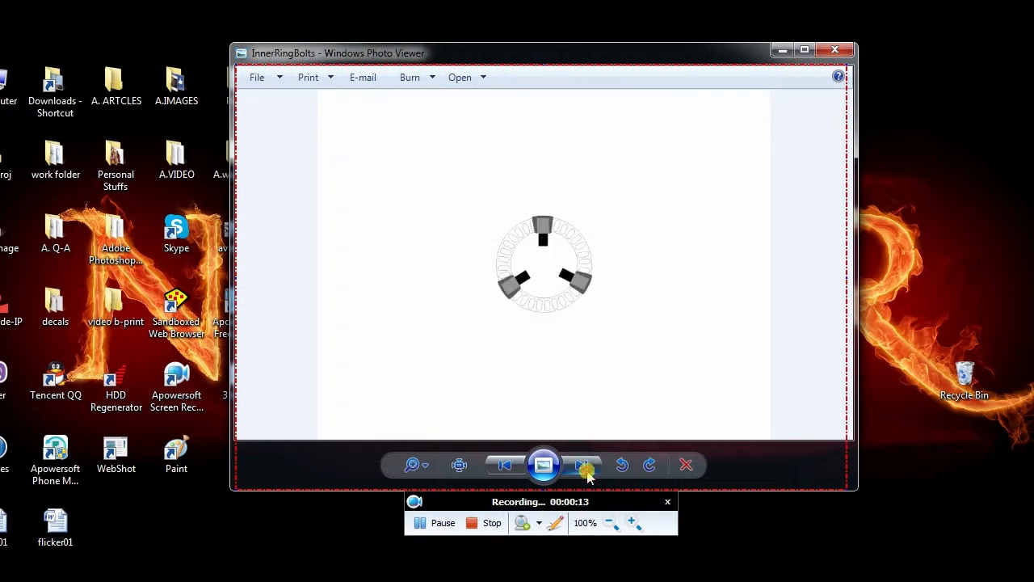
click(582, 466)
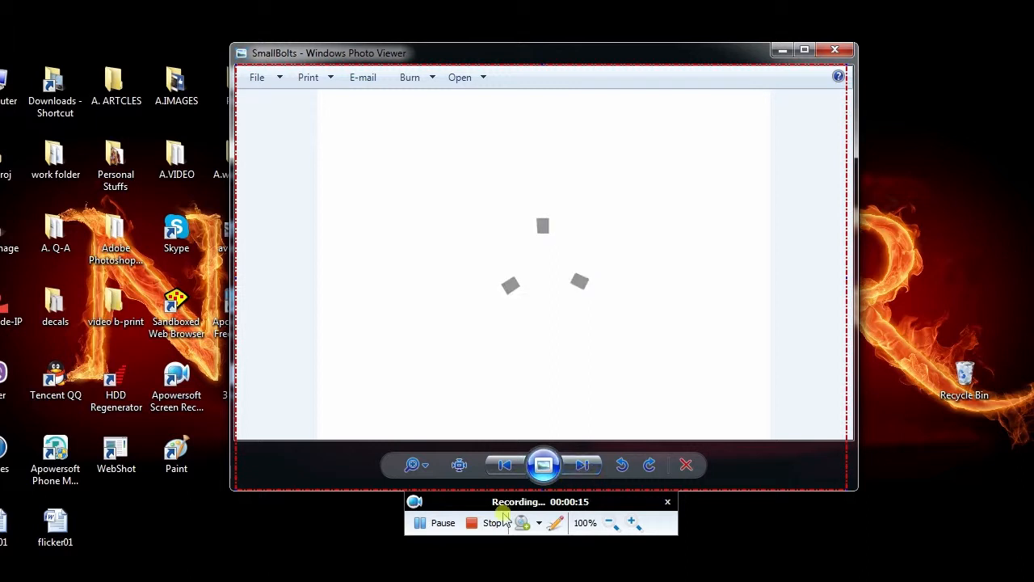
click(496, 524)
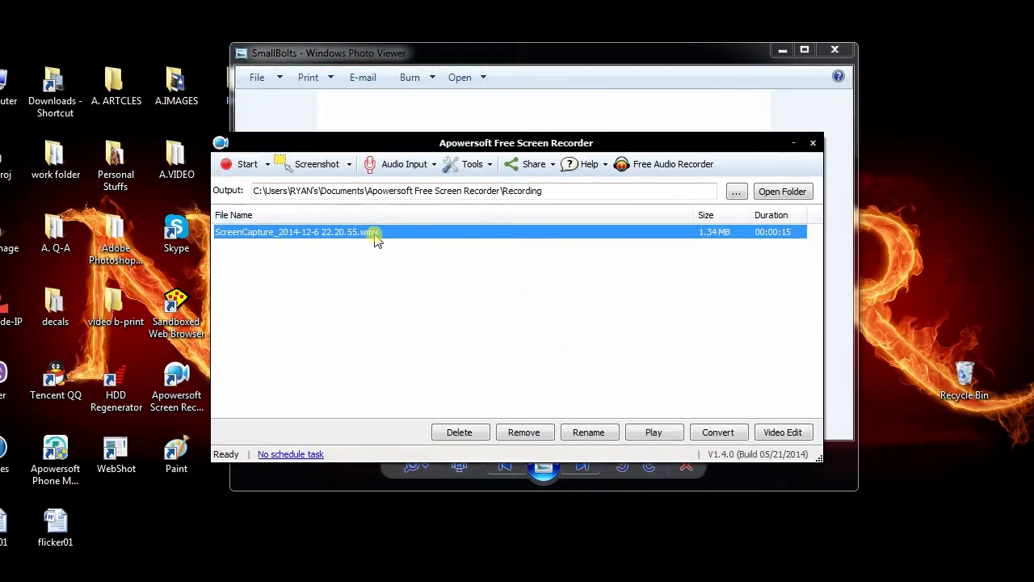
click(653, 432)
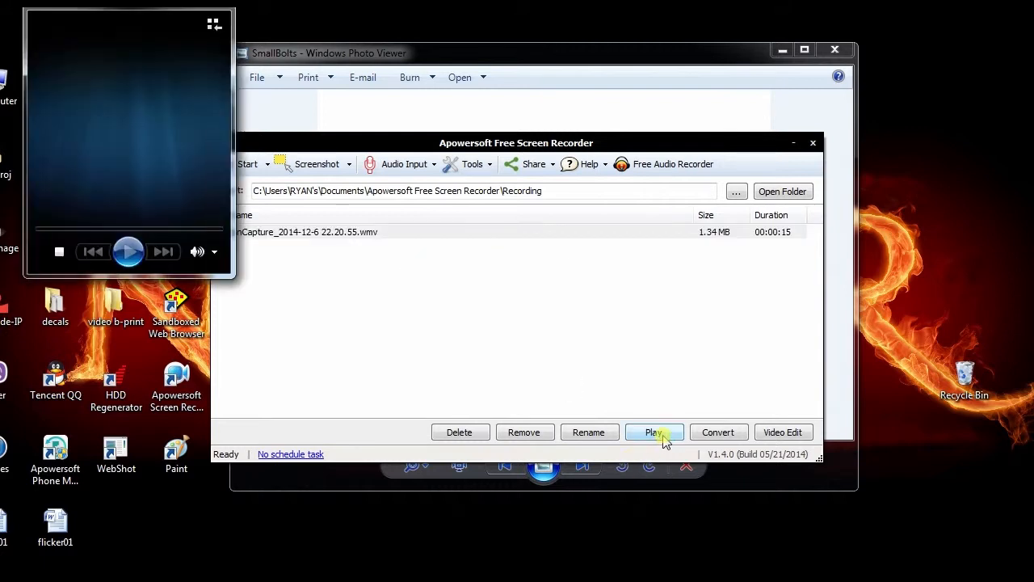
click(653, 431)
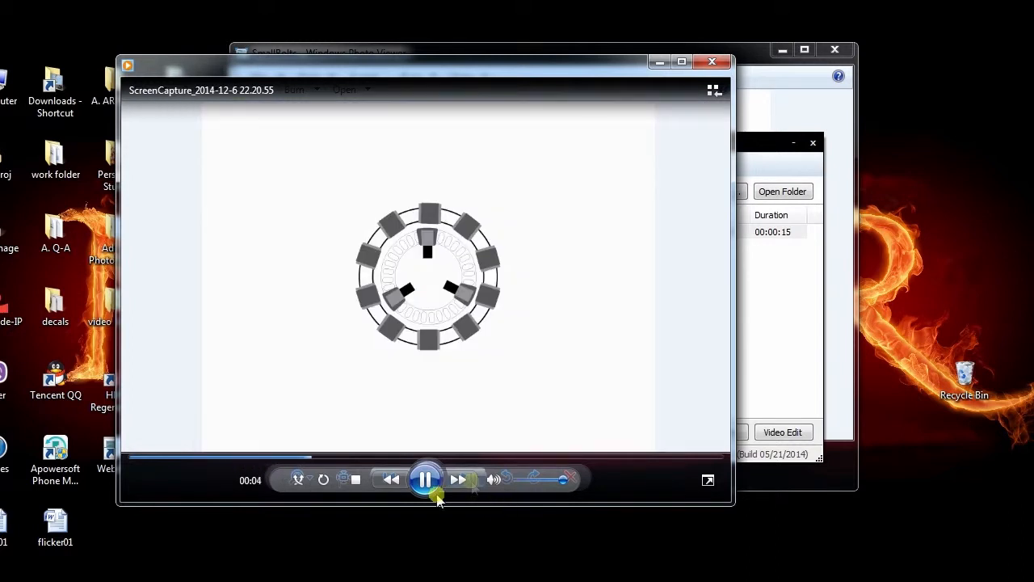
click(427, 478)
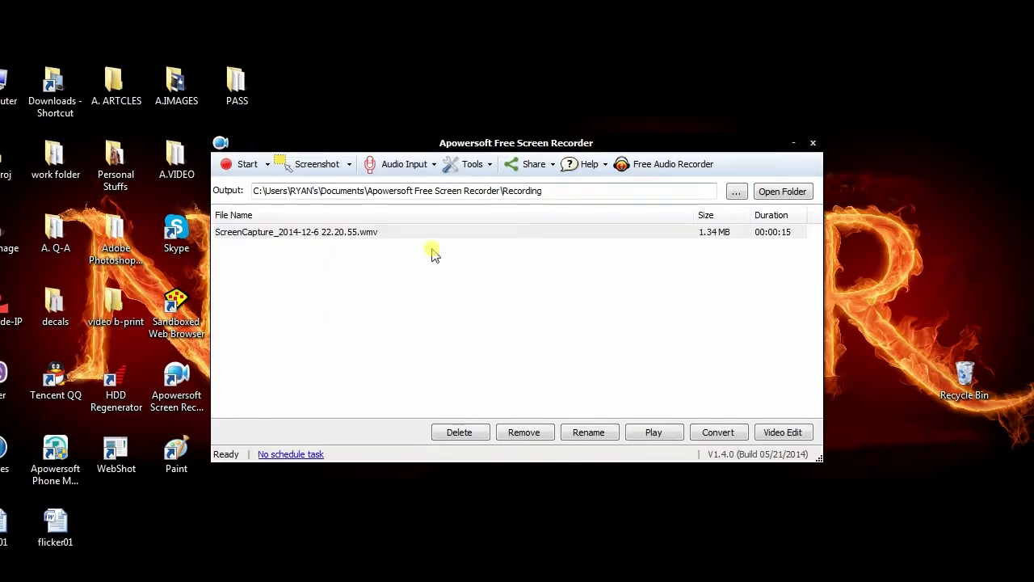
mouse_move(540, 180)
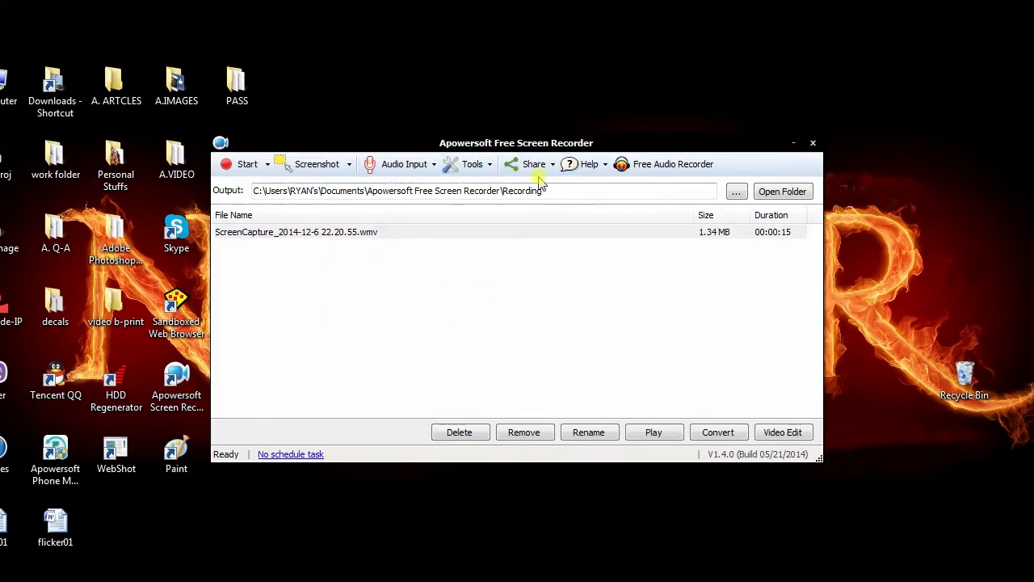
- Capture a desktop region and save it as a PNG image on the Desktop
click(792, 142)
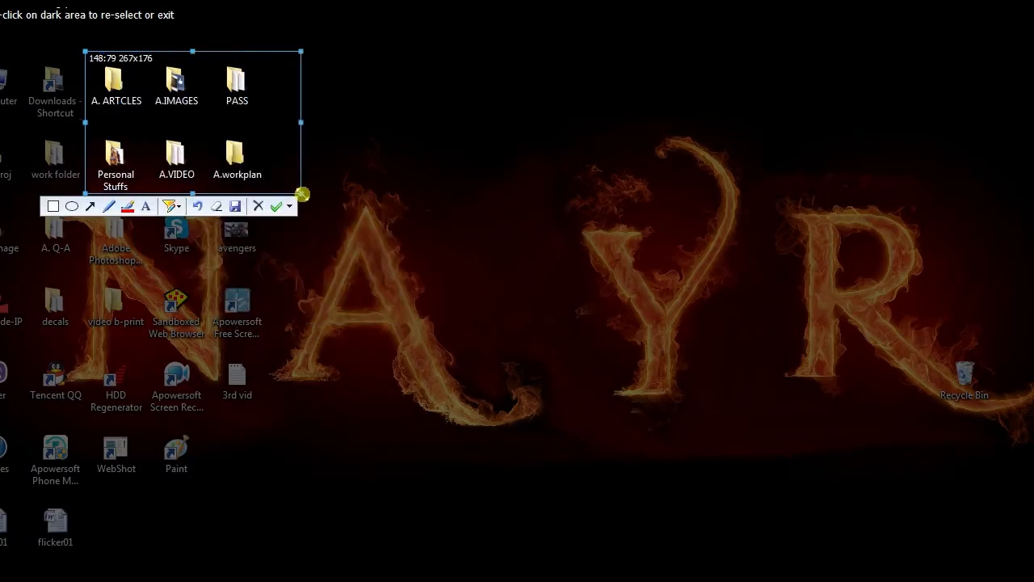
click(276, 207)
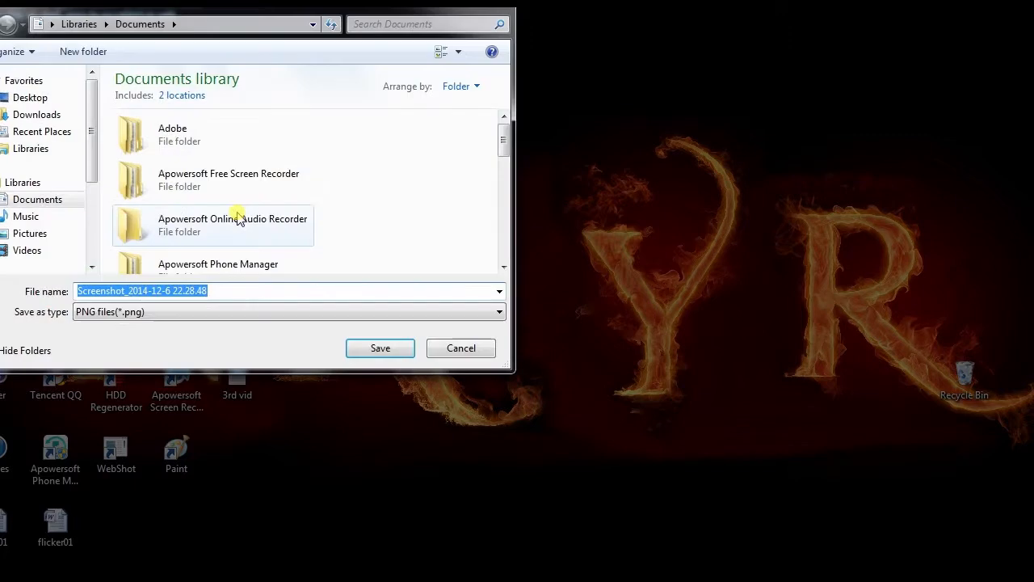
click(31, 97)
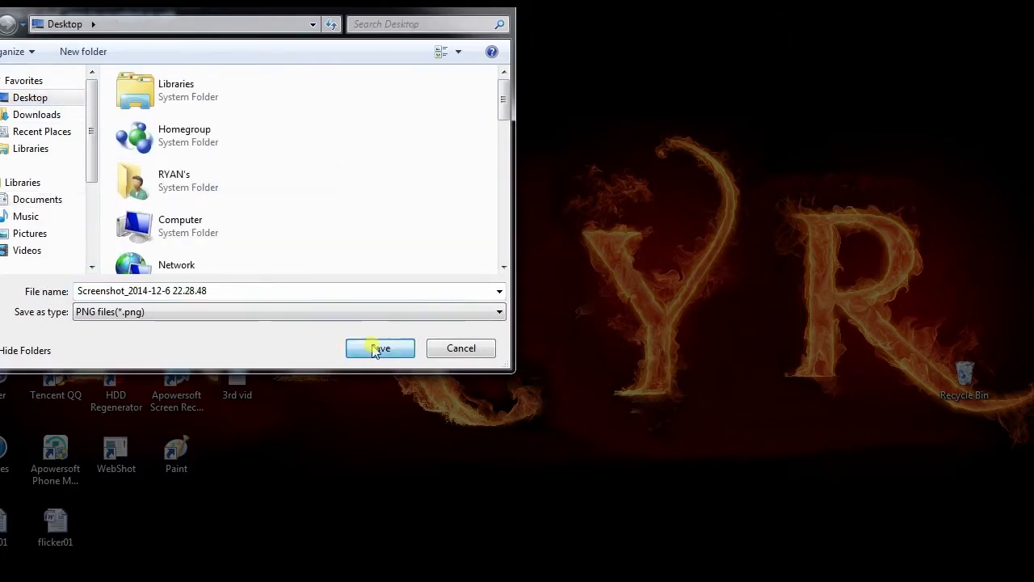
click(380, 348)
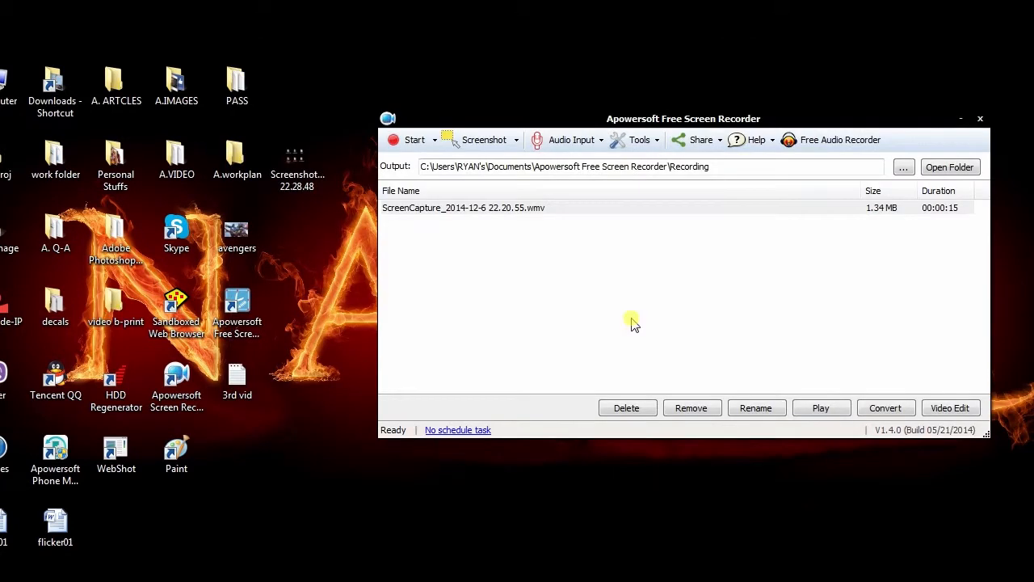
mouse_move(740, 291)
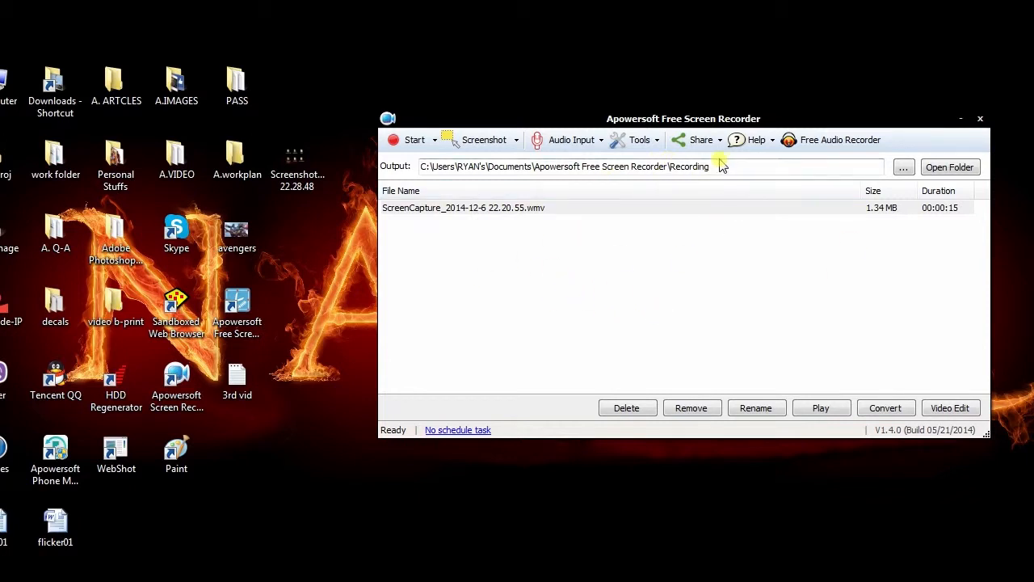
- Begin a new scheduled recording task named task 1 from the extra tools list
click(638, 139)
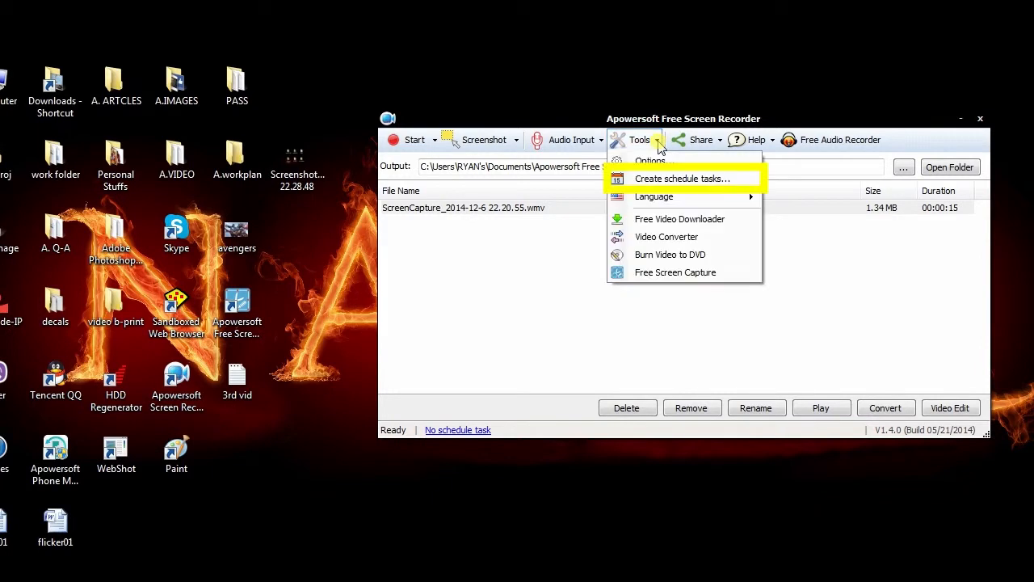
click(682, 178)
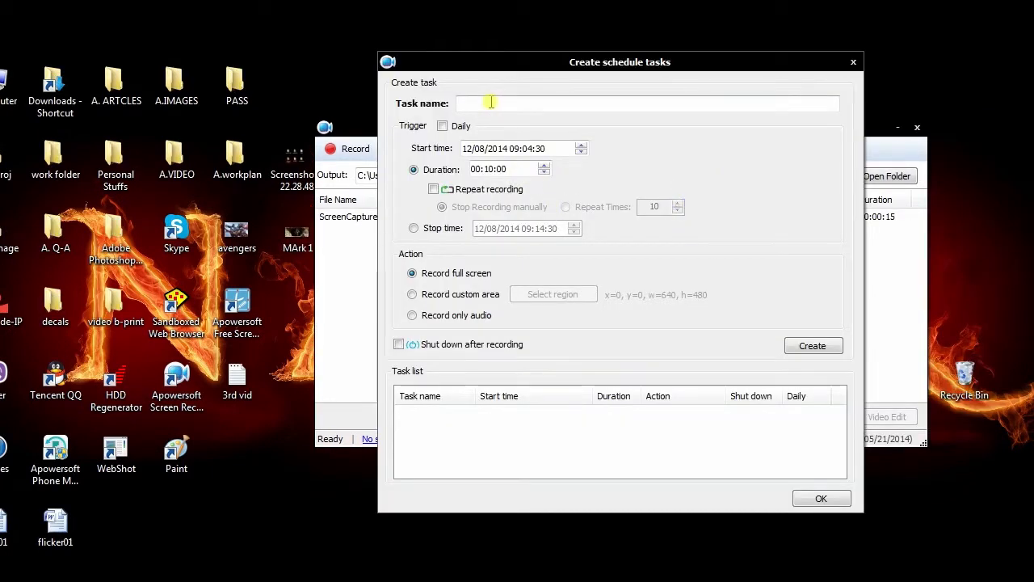
text(task 1)
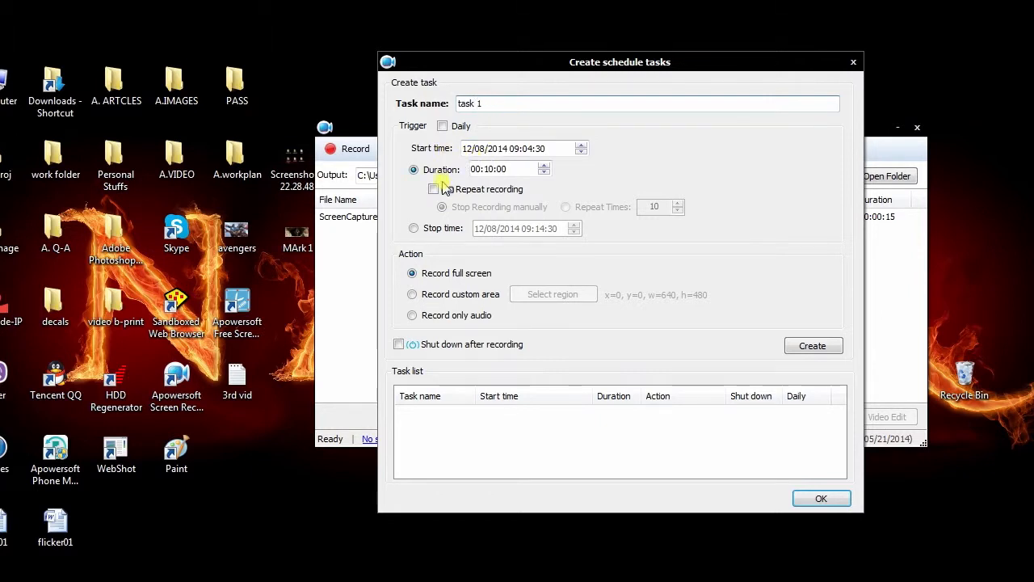
- Set a stop time on the 10th for the full-screen task, create it and confirm the schedule
click(414, 228)
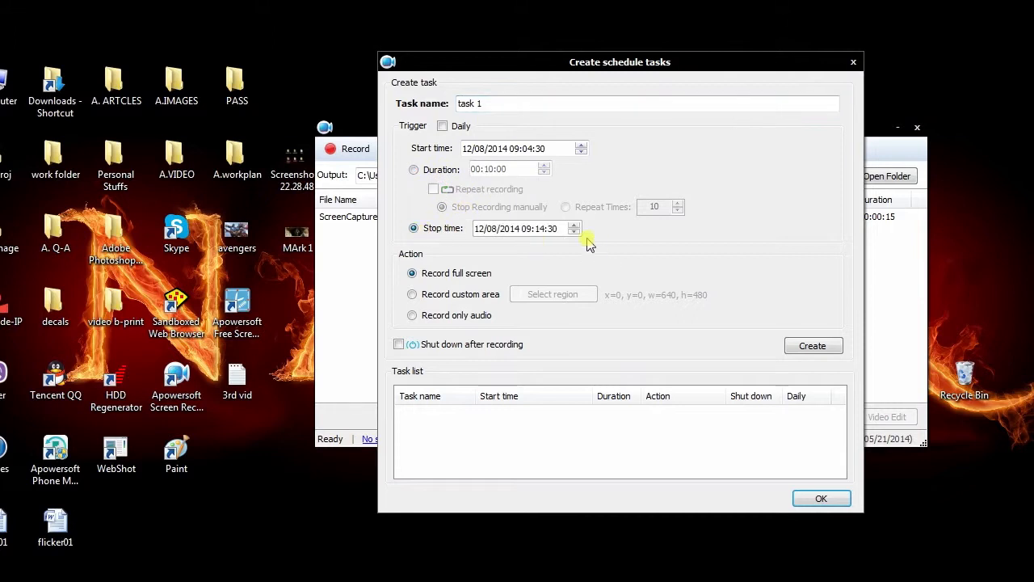
click(489, 228)
text(1)
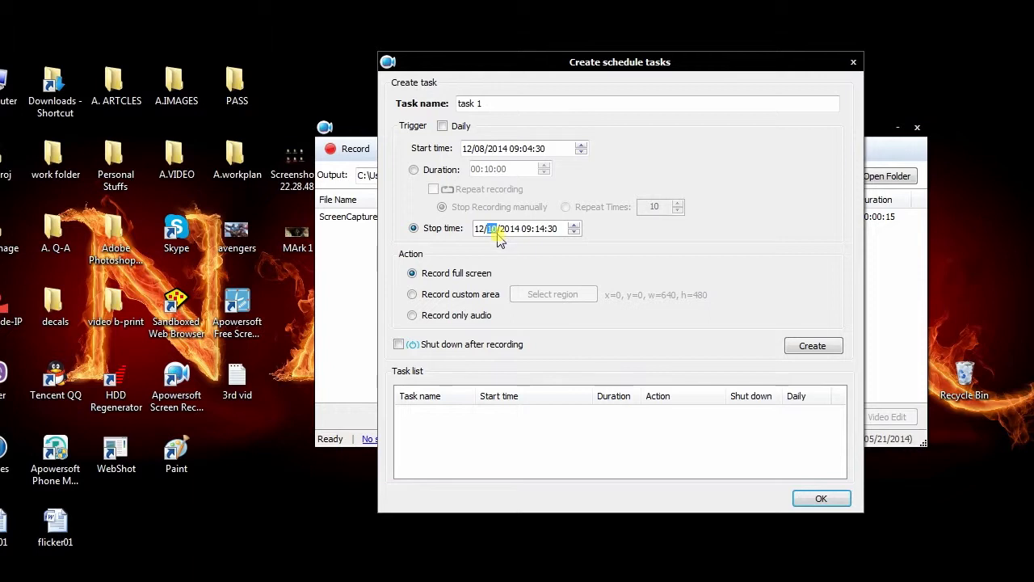
mouse_move(720, 330)
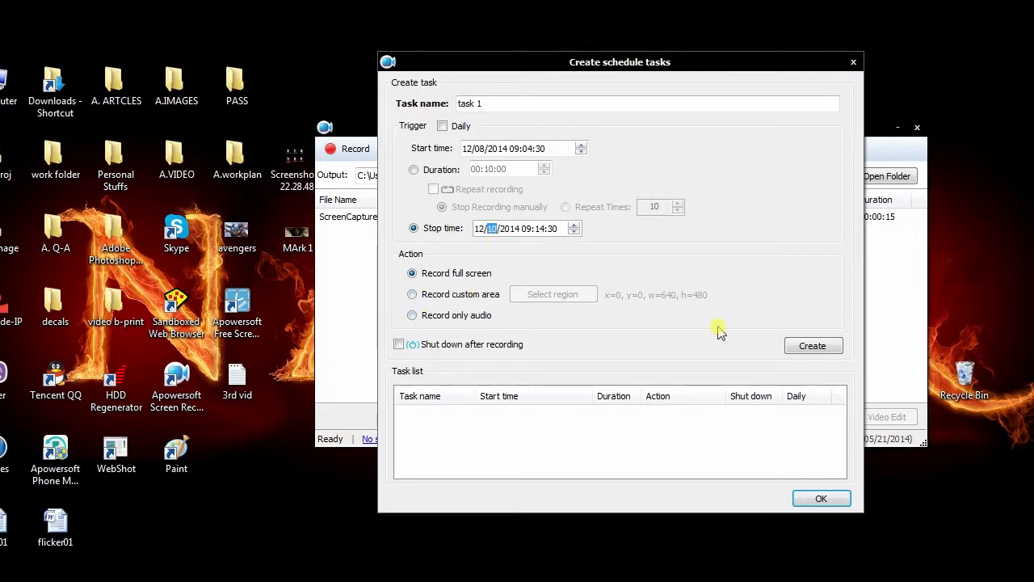
click(813, 345)
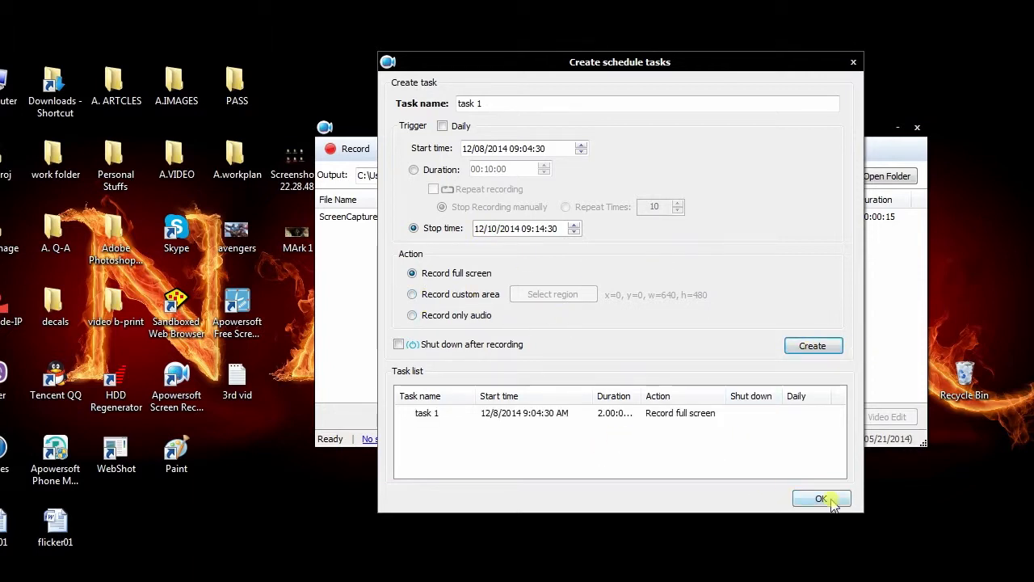
click(821, 498)
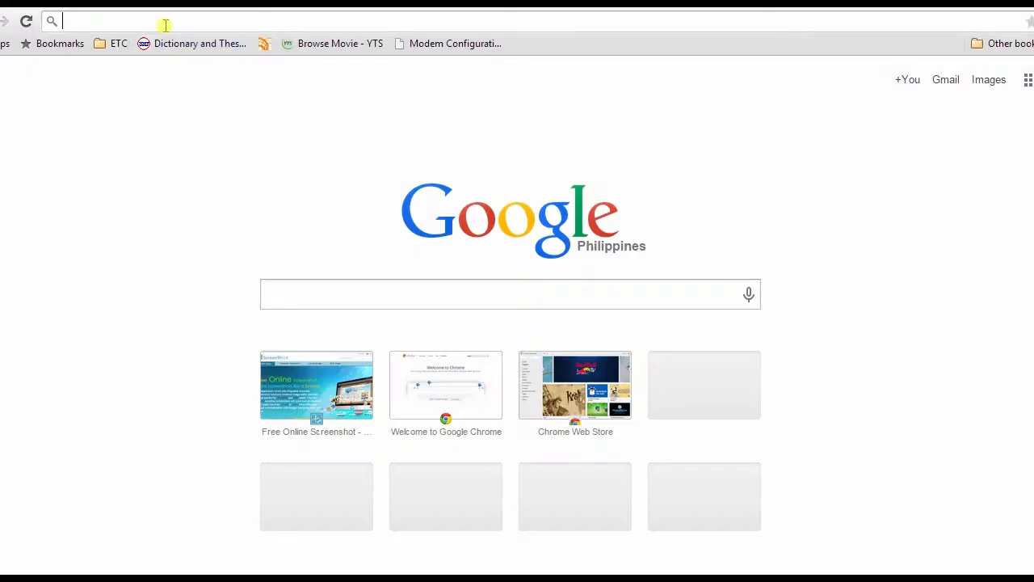
- Go to screenshot.net in Chrome and launch its Take Screenshot tool
click(317, 385)
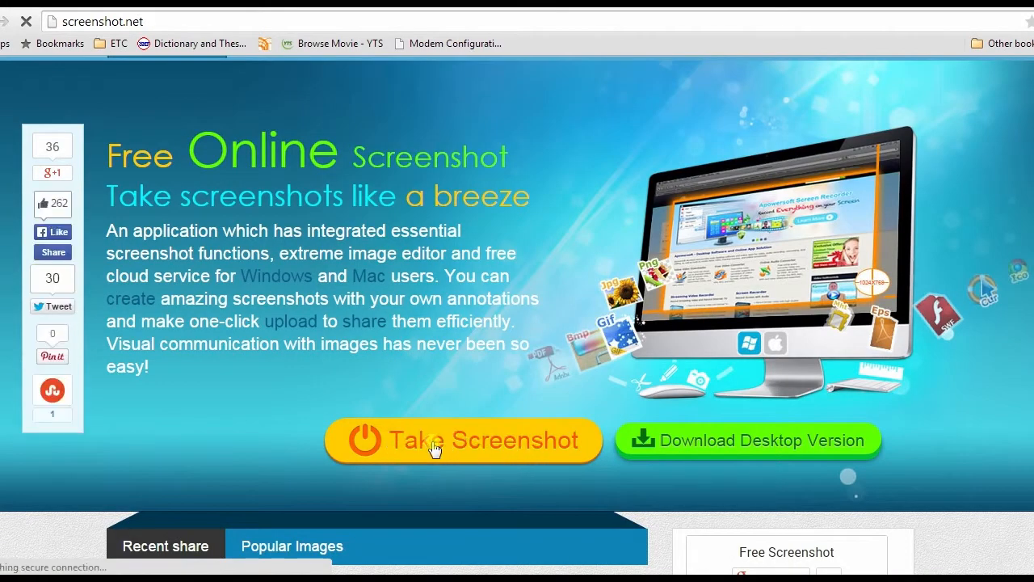
click(462, 440)
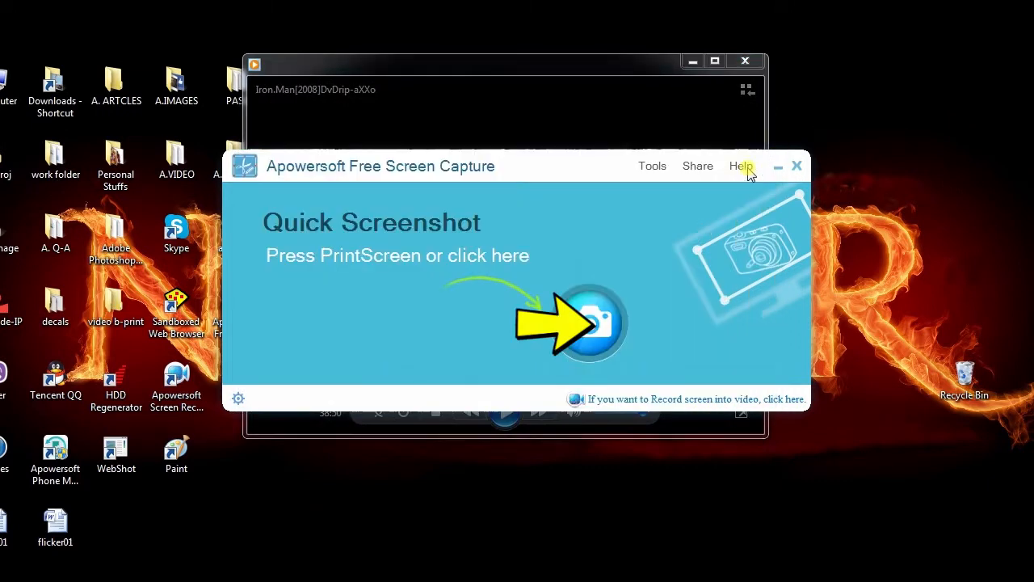
- Capture the armoured-suit video frame and choose red text for the Mark I annotation
click(576, 324)
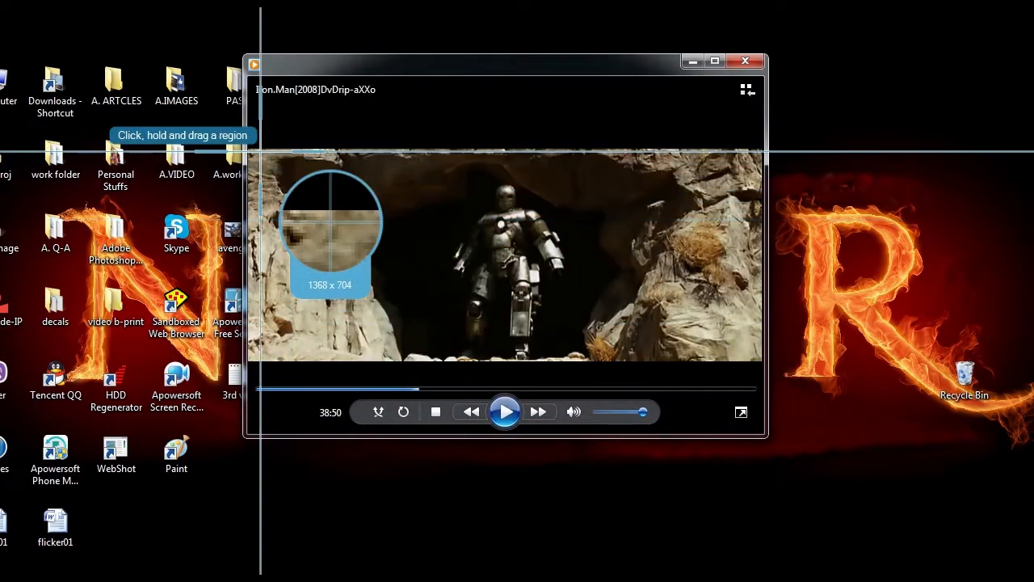
mouse_move(317, 218)
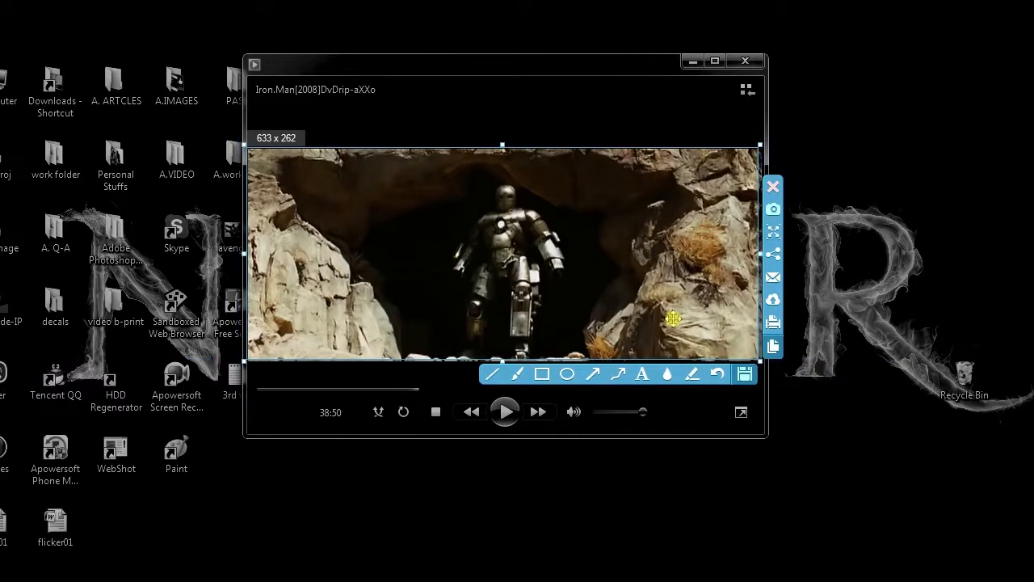
mouse_move(743, 373)
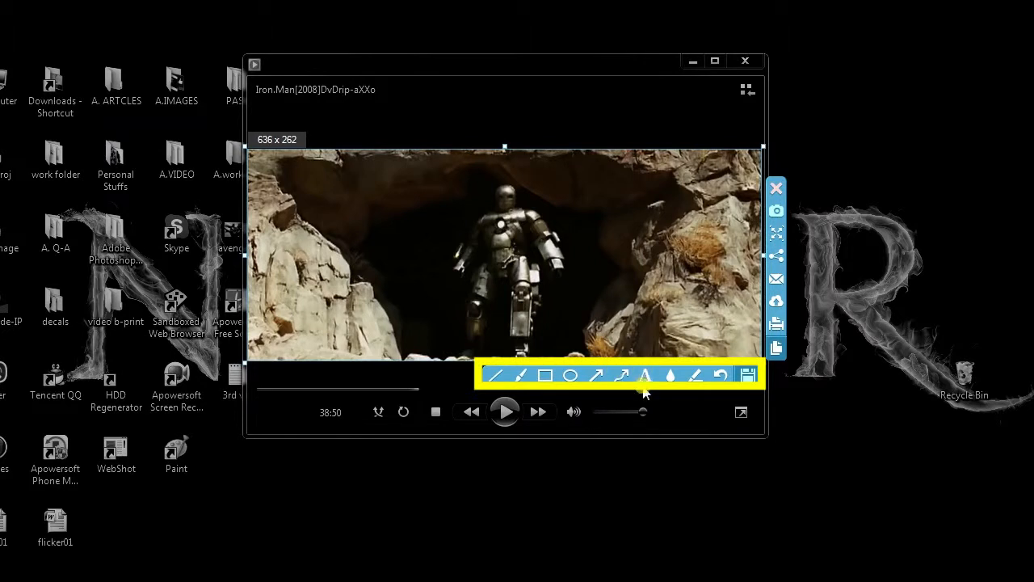
click(645, 375)
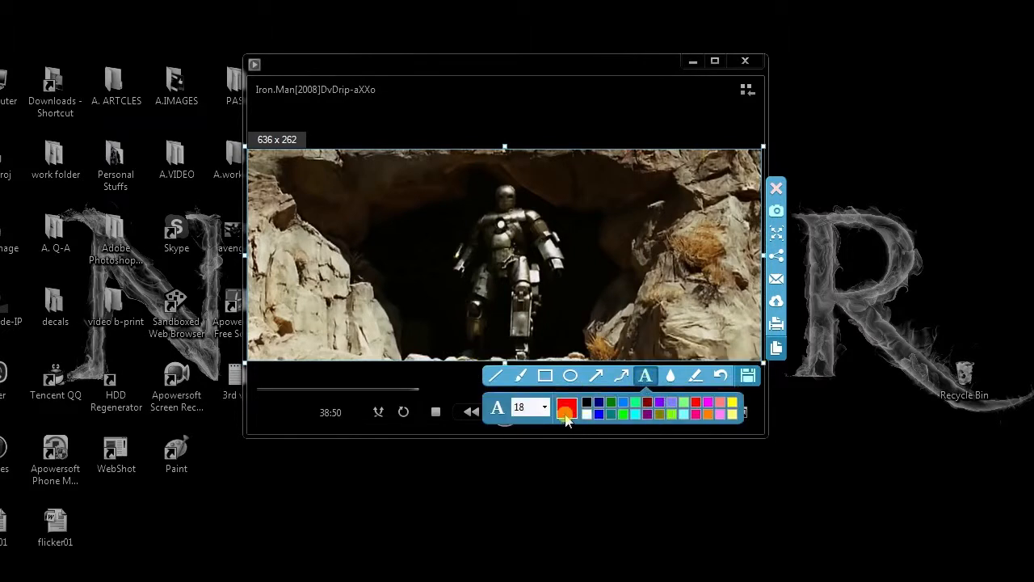
click(569, 410)
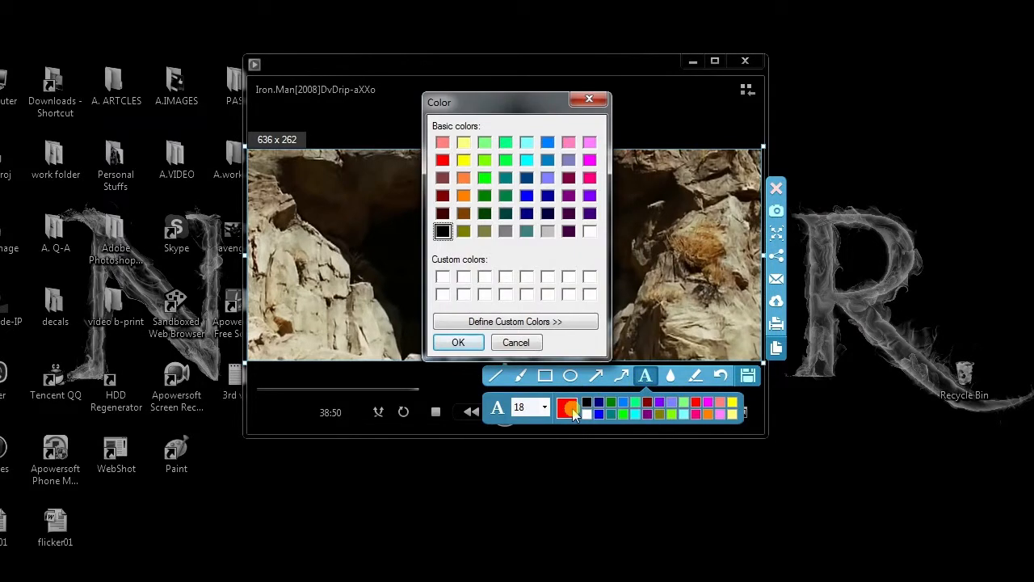
click(443, 160)
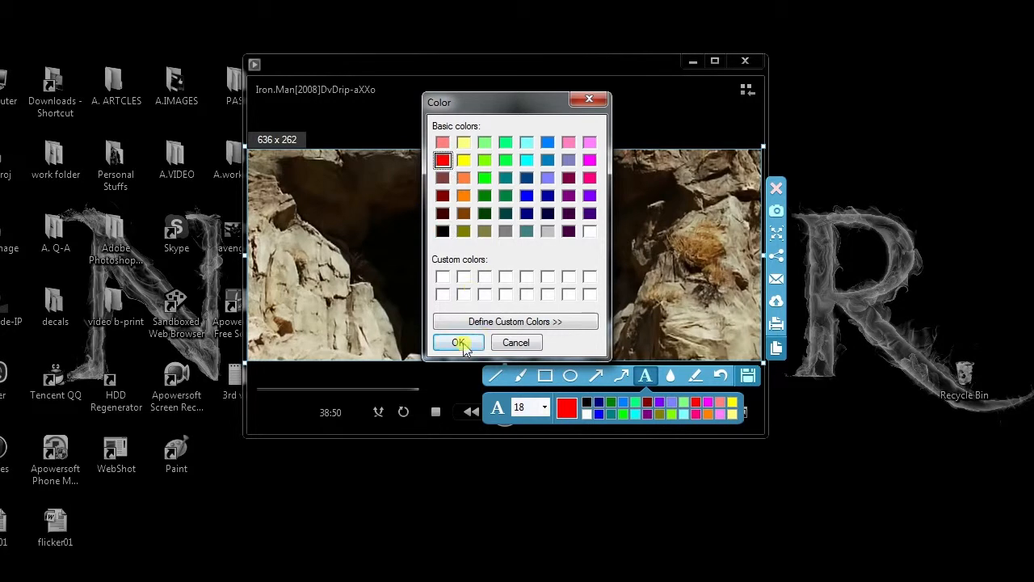
click(459, 343)
text(Mark I)
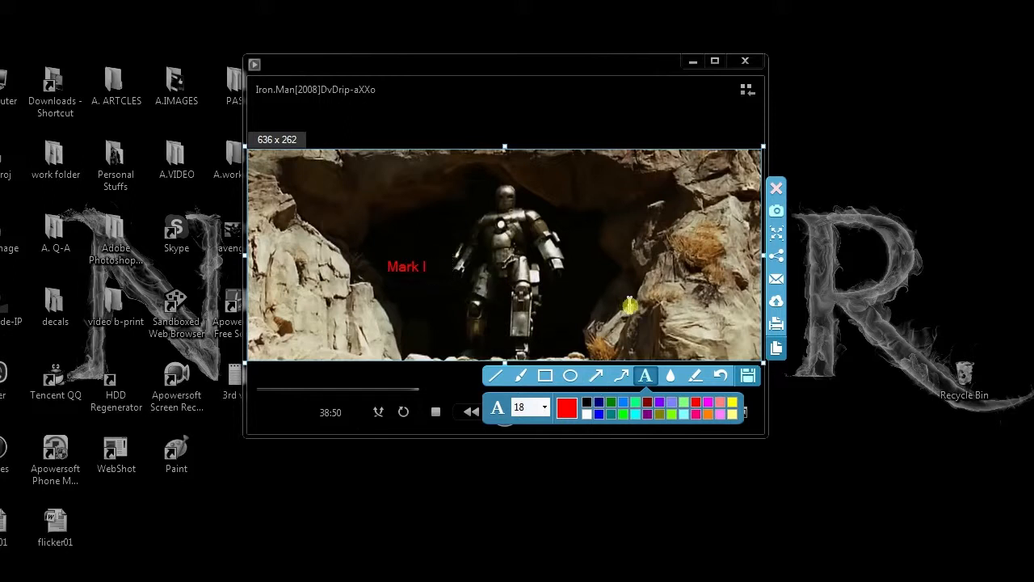
mouse_move(776, 262)
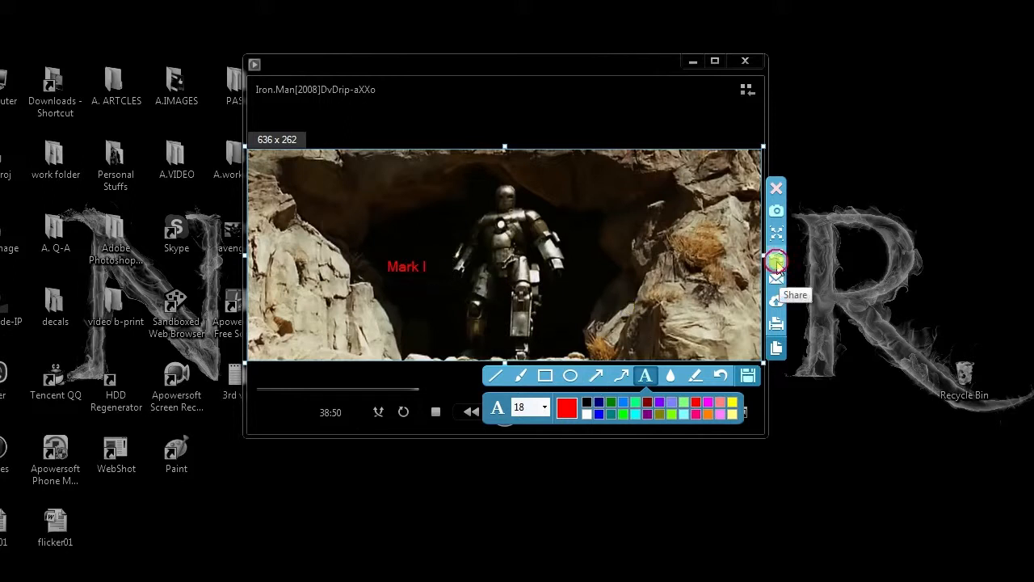
- Share the Mark I screenshot as a private Google+ post tagged #Screenshot, then return to the editor
click(776, 255)
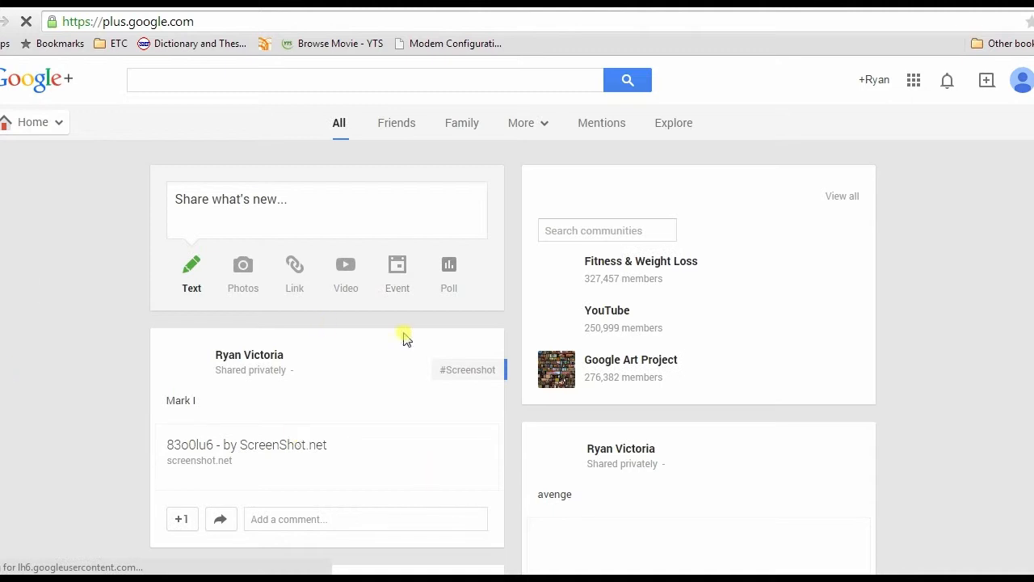
click(245, 445)
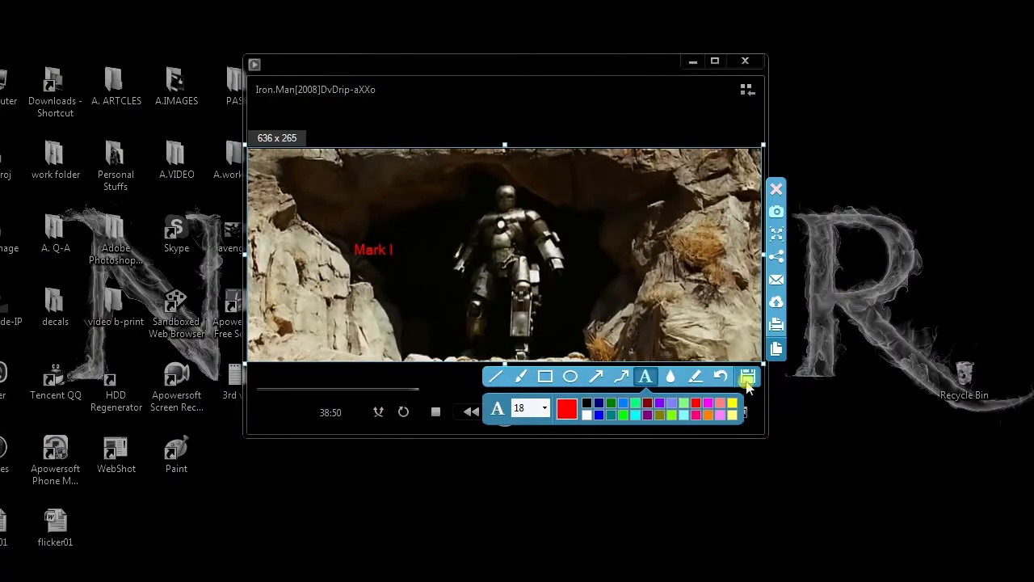
- Save the annotated screenshot to the Desktop as a JPG named MArk 1
click(747, 377)
text(MA)
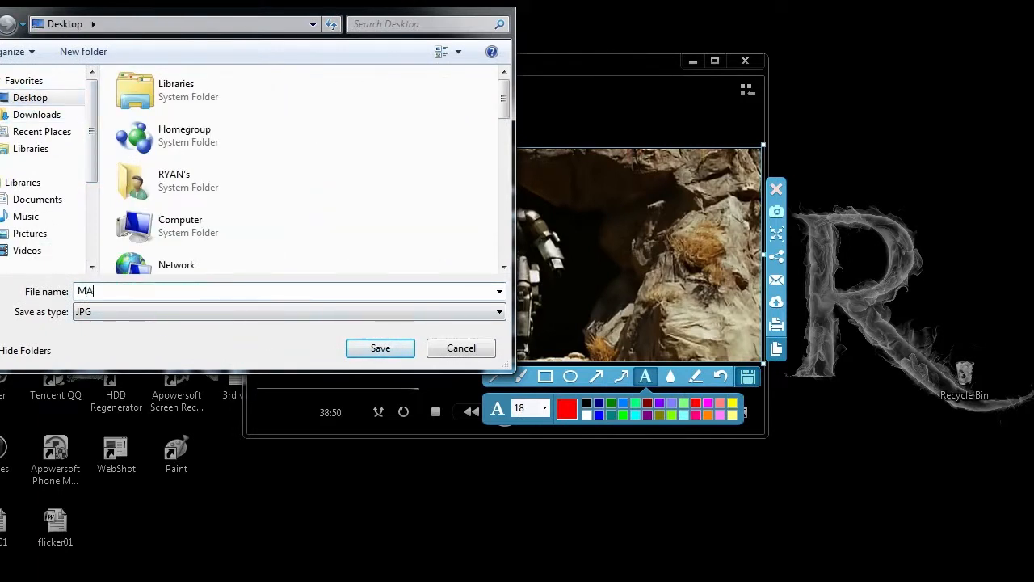
text(rk 1)
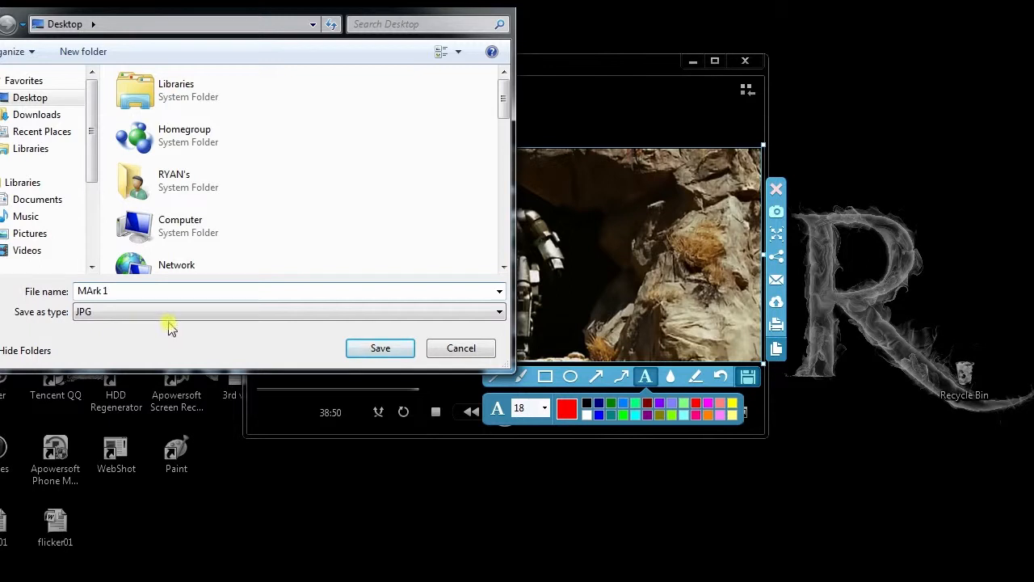
click(380, 347)
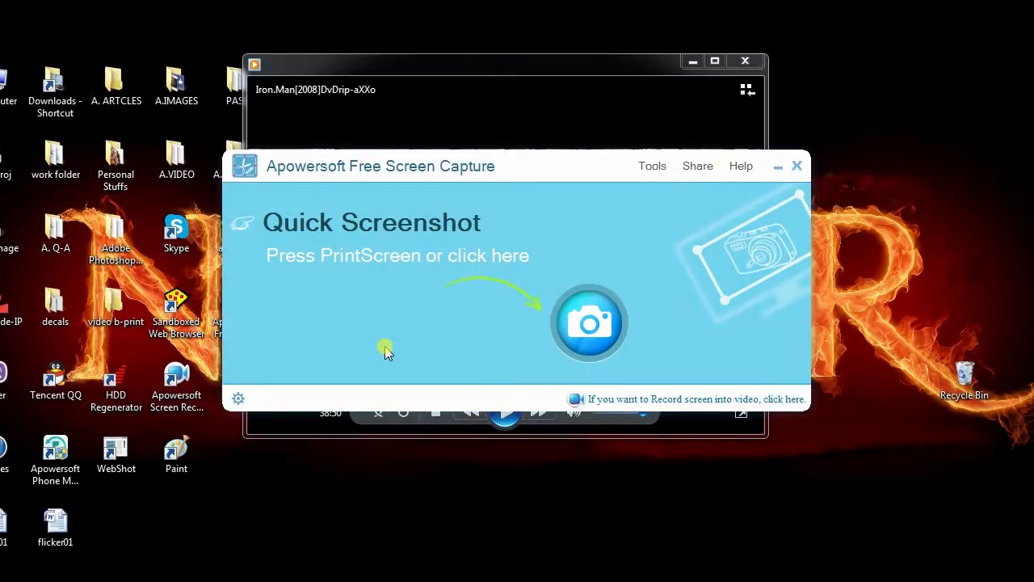
- Close the capture tool and media player, then view the saved MArk 1 file from the desktop
click(797, 165)
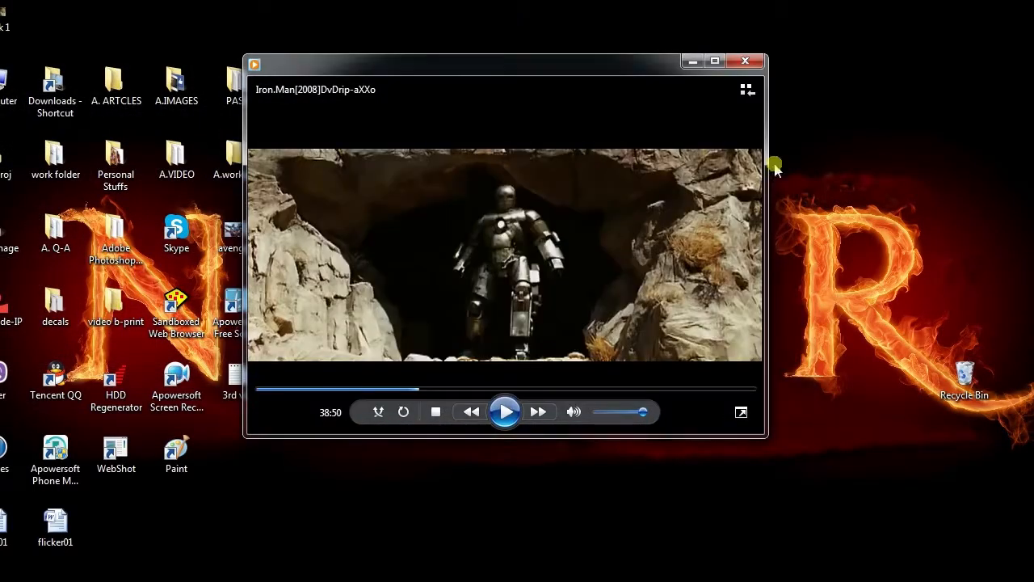
click(745, 62)
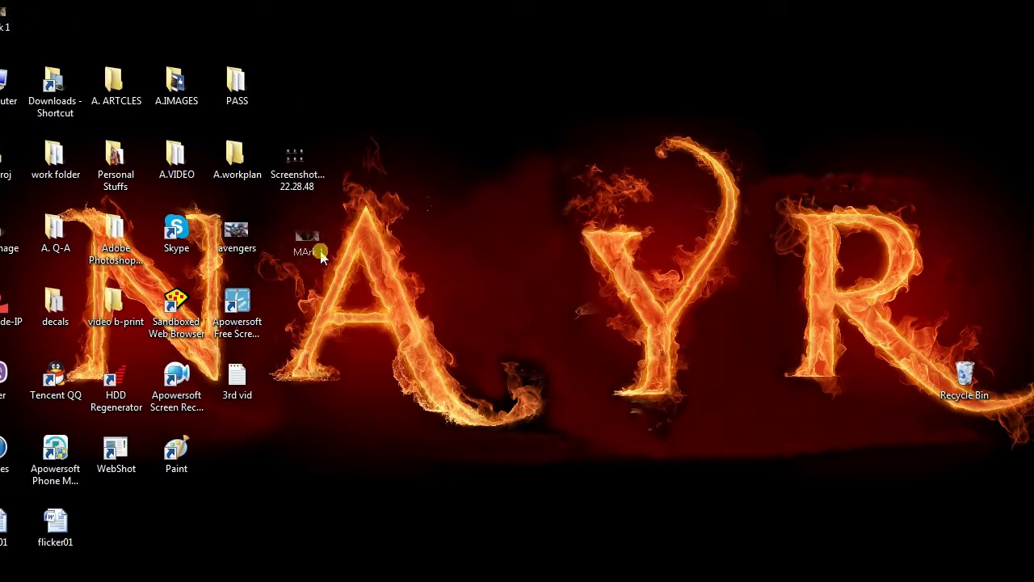
double_click(307, 236)
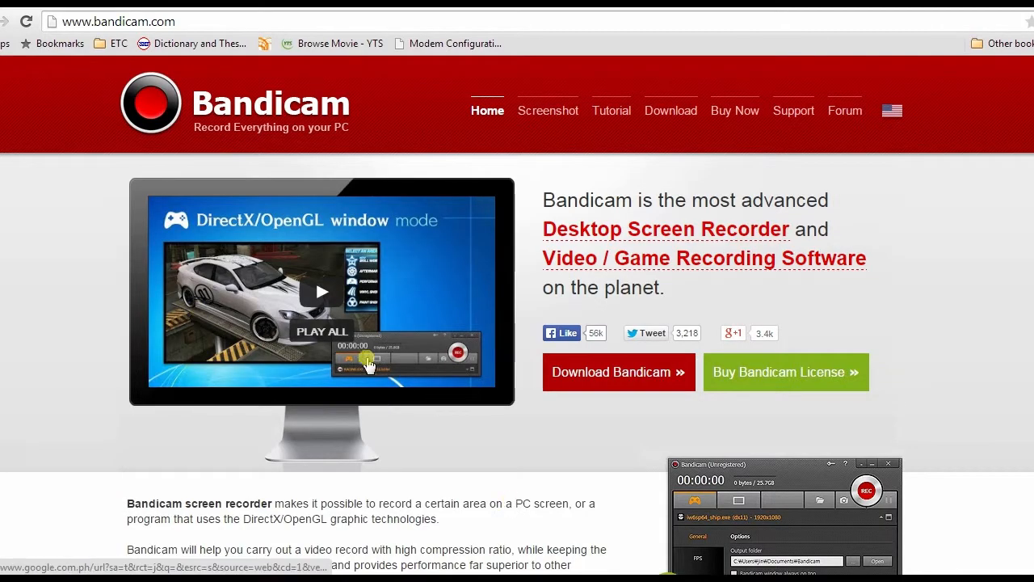
mouse_move(1009, 3)
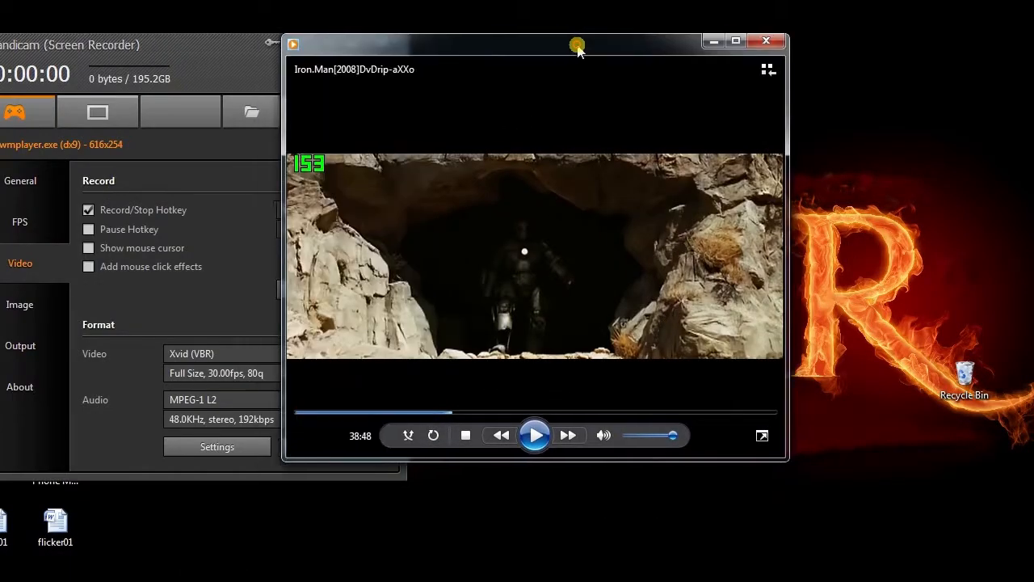
- Fit Bandicam's rectangle-on-screen frame around the Iron Man video and start recording with REC
click(97, 111)
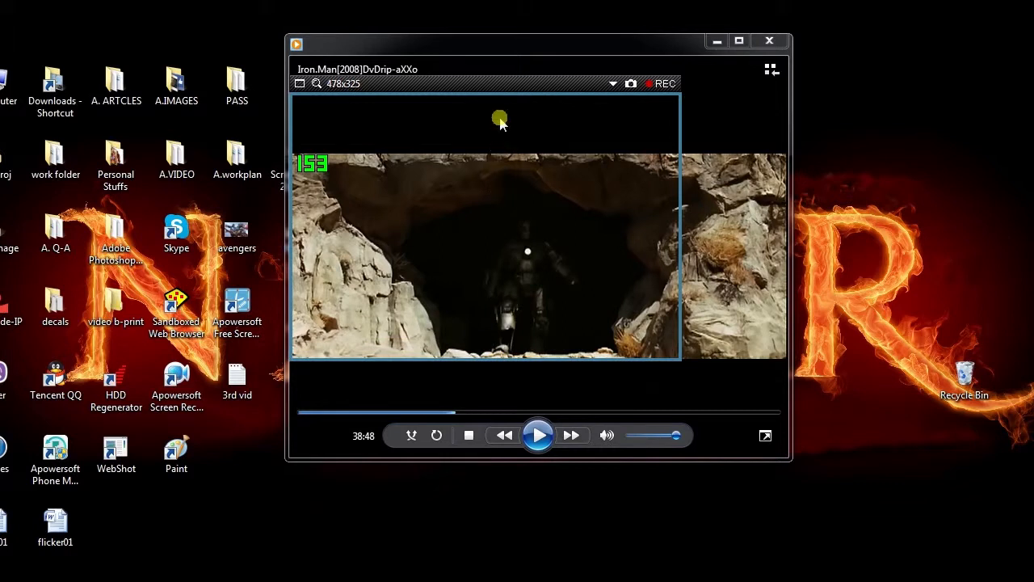
mouse_move(494, 155)
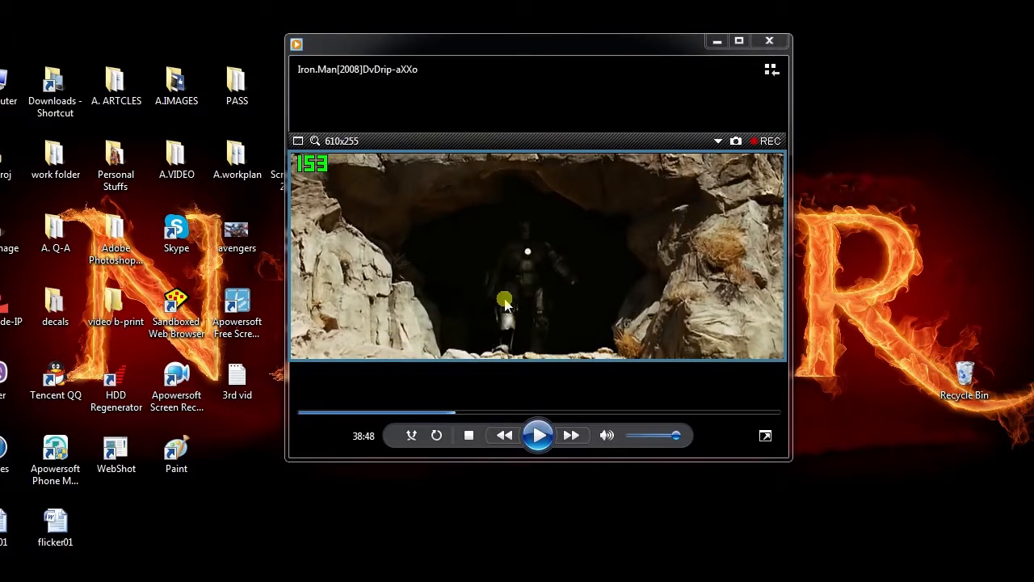
mouse_move(776, 214)
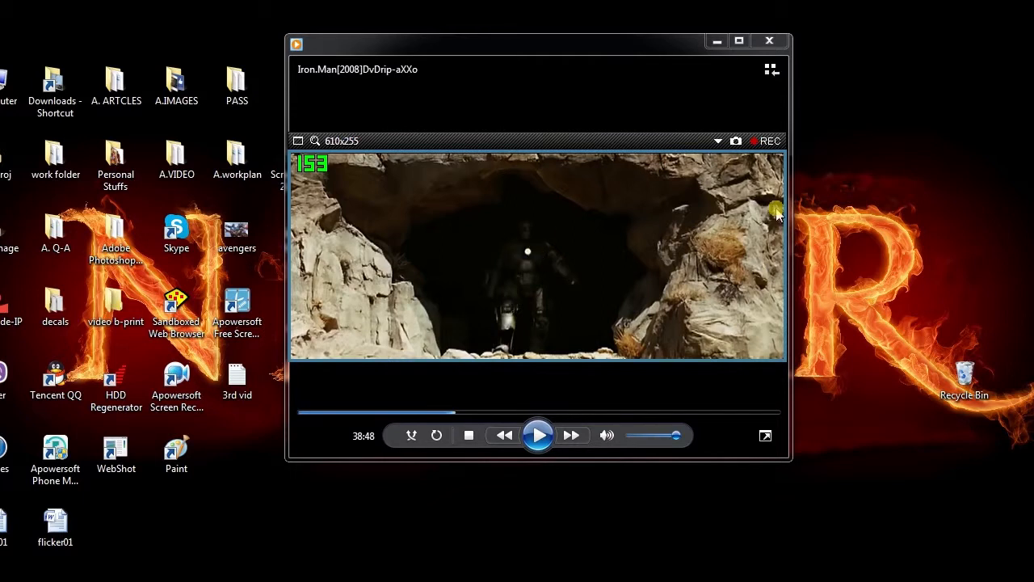
click(766, 141)
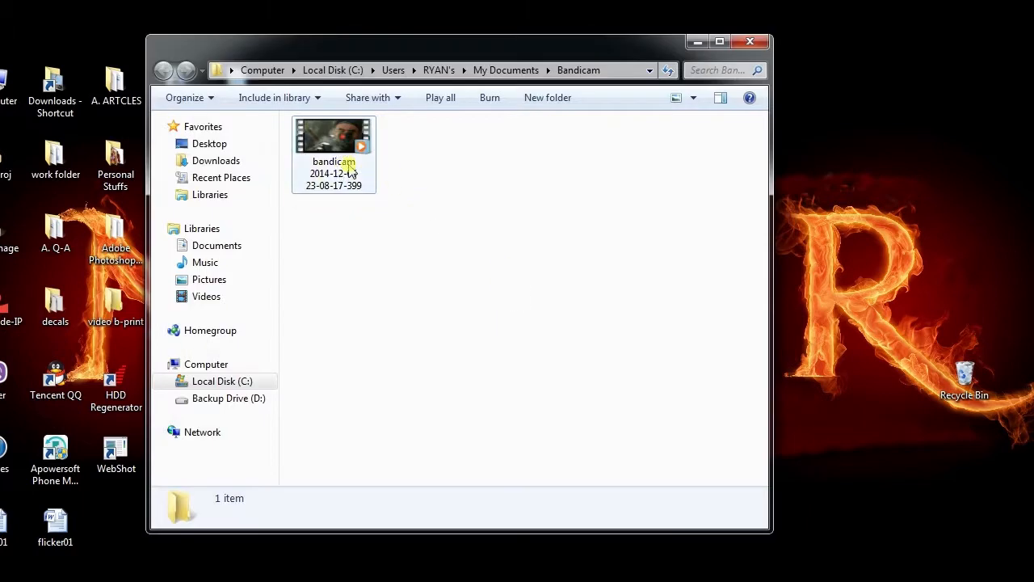
double_click(333, 132)
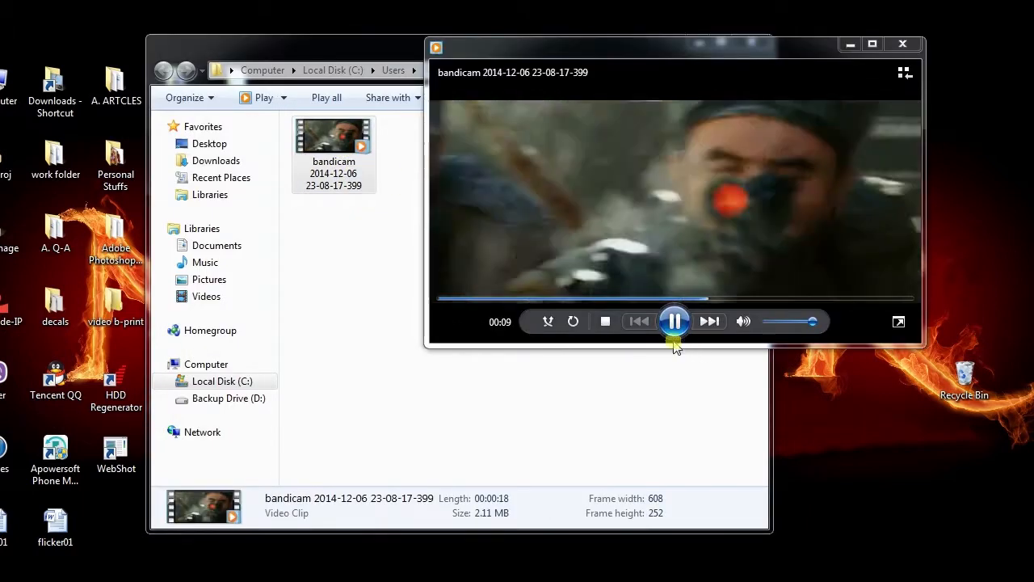